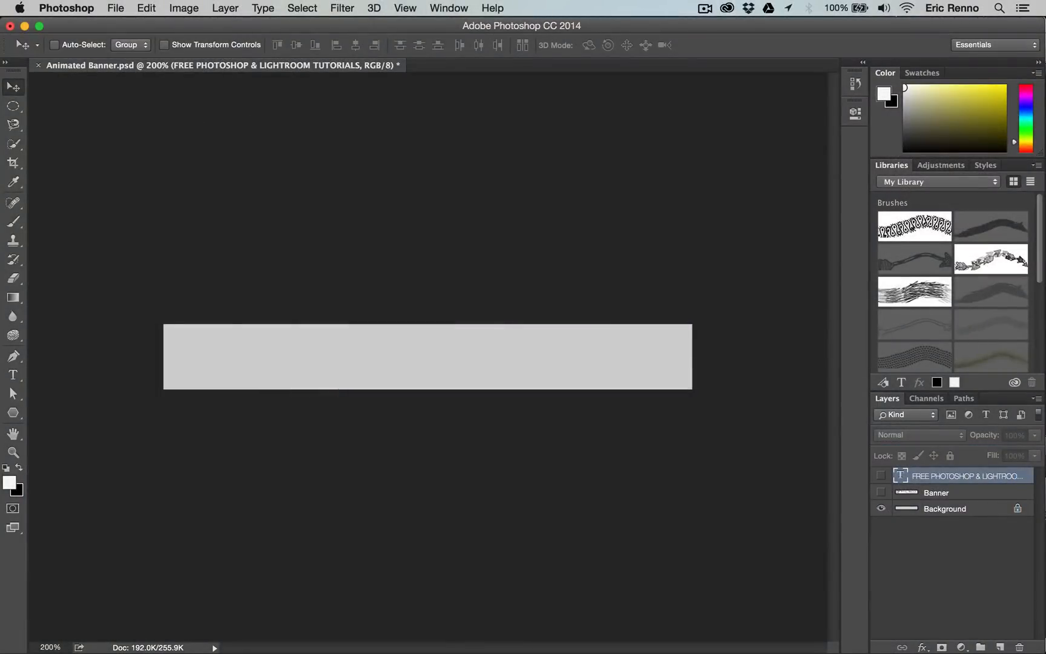
- Open the New document dialog from the File menu and cancel it
left_click(109, 8)
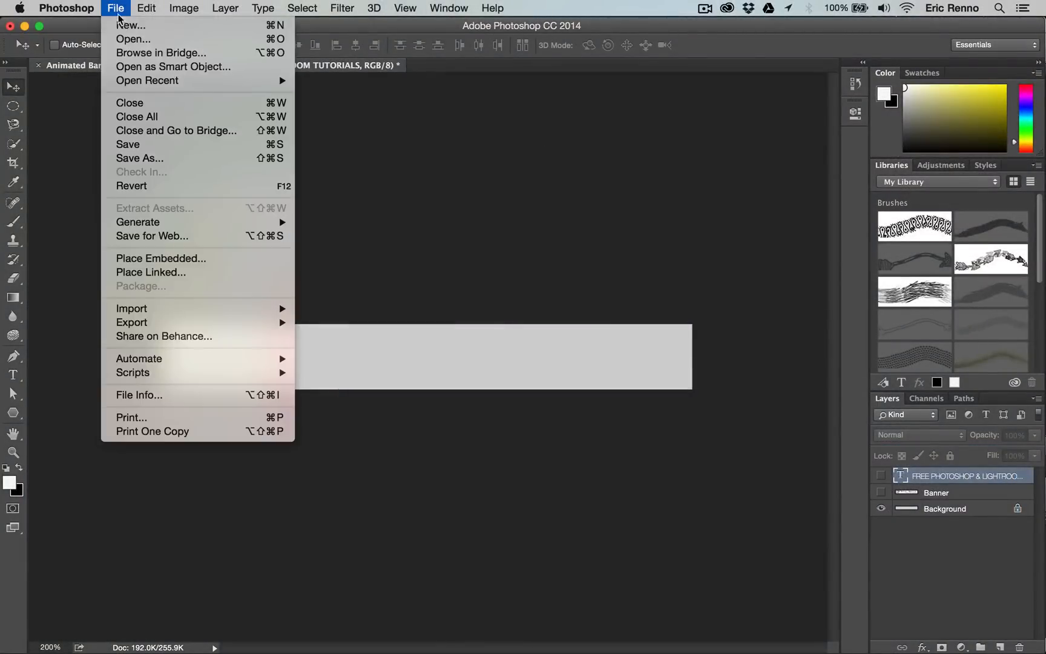
left_click(130, 26)
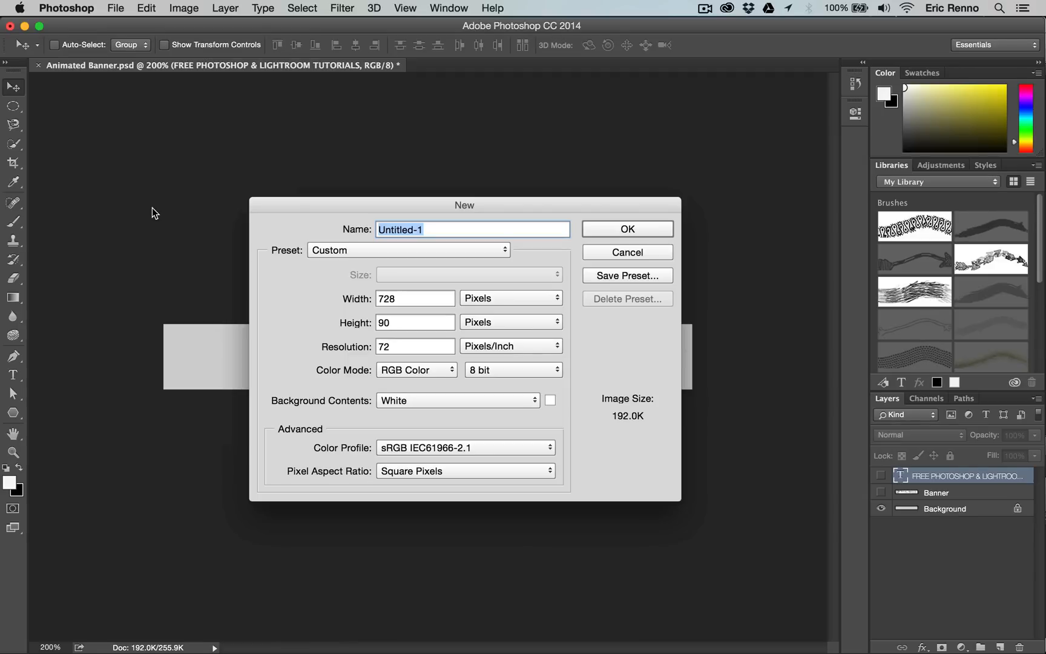
left_click(628, 252)
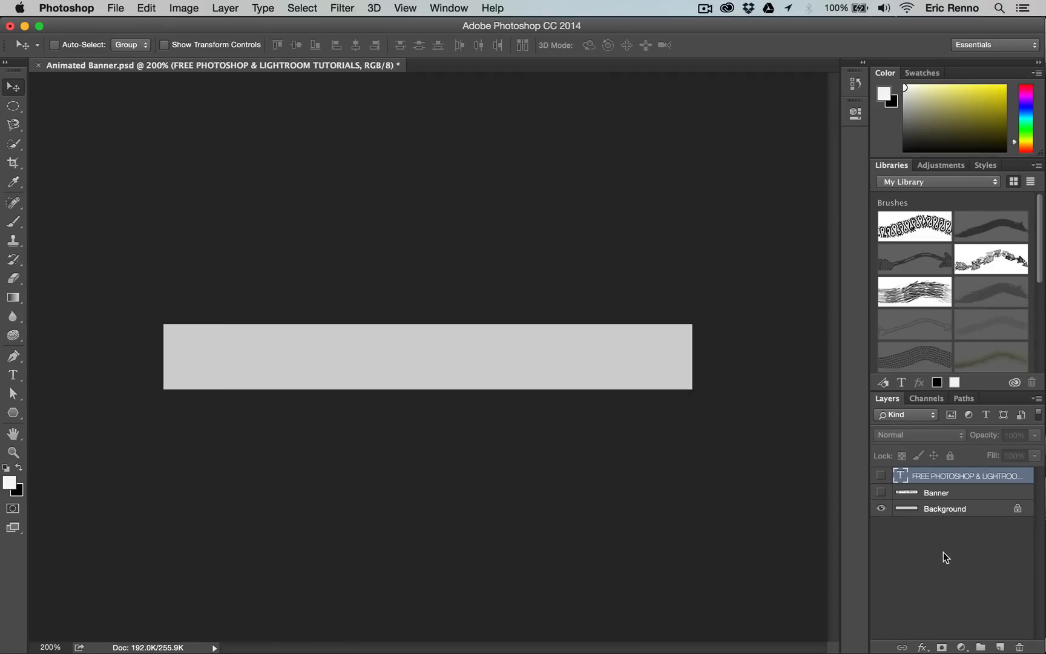
mouse_move(944, 512)
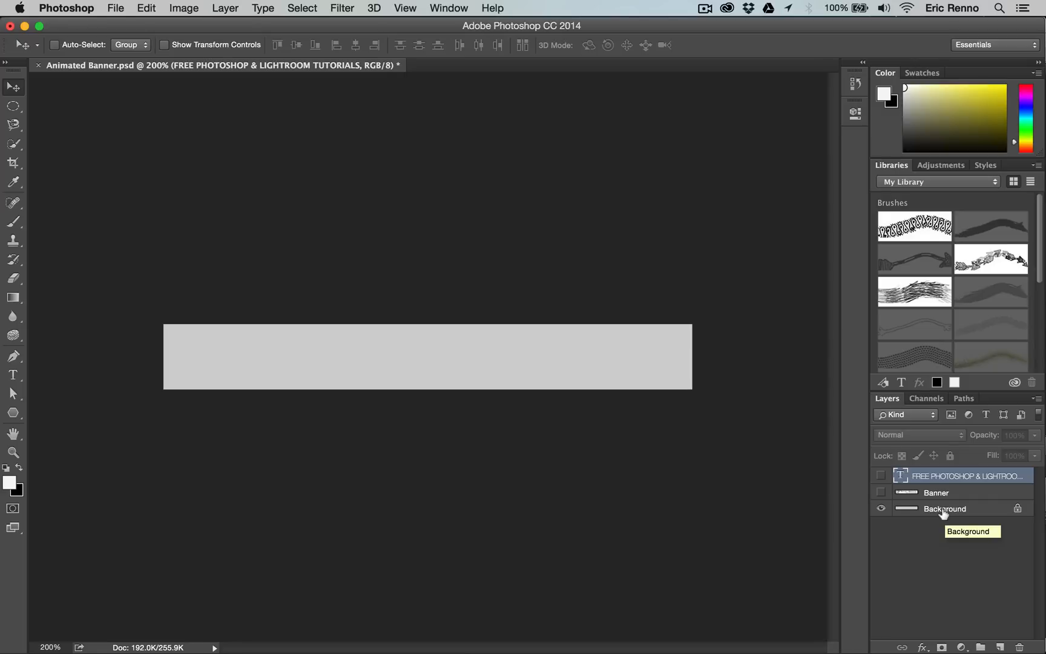
- Toggle Banner and tutorials text layer visibility, ending with all layers shown
left_click(881, 493)
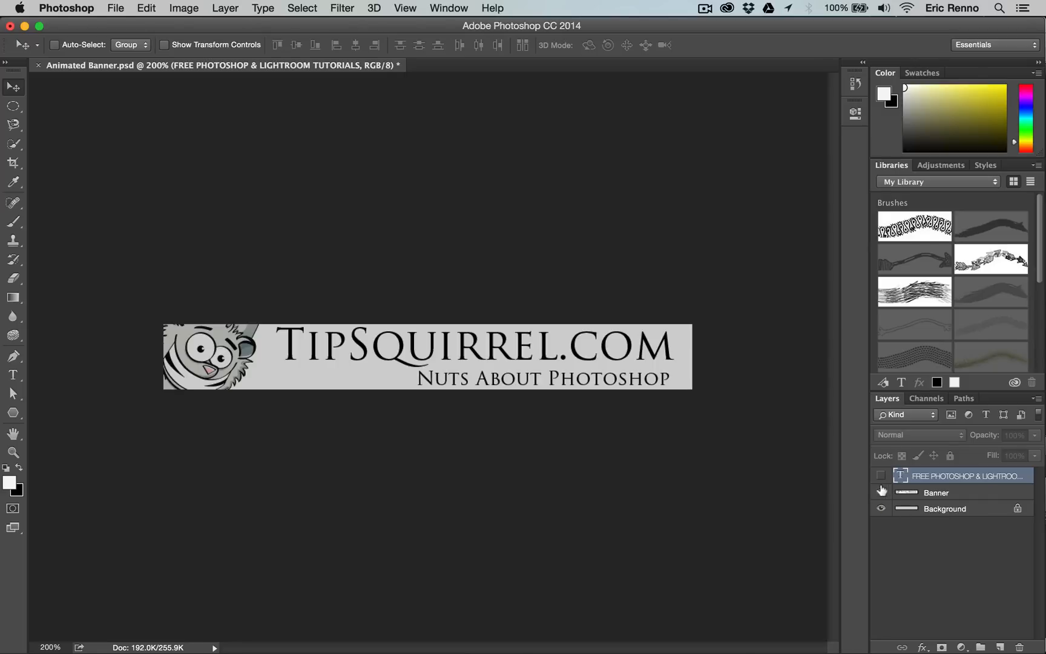
left_click(880, 492)
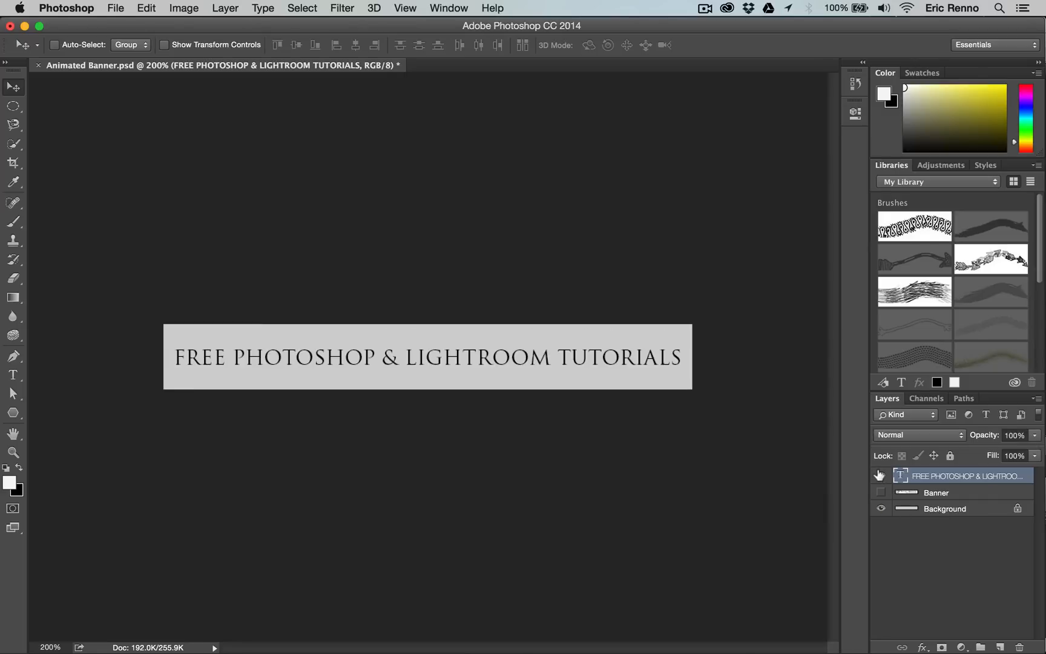
left_click(880, 475)
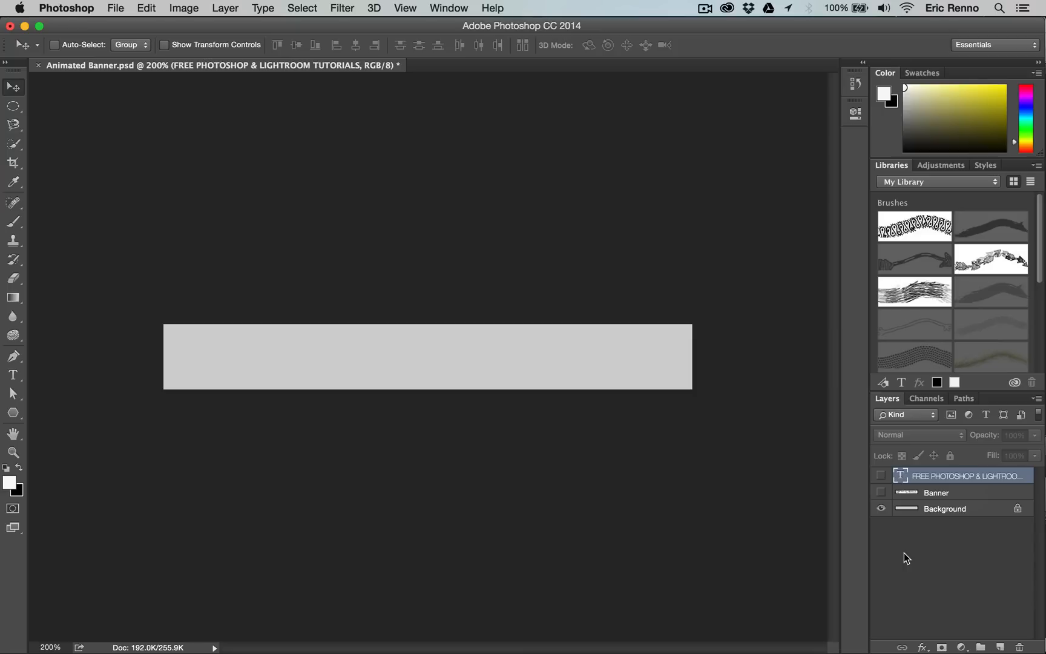
left_click(881, 493)
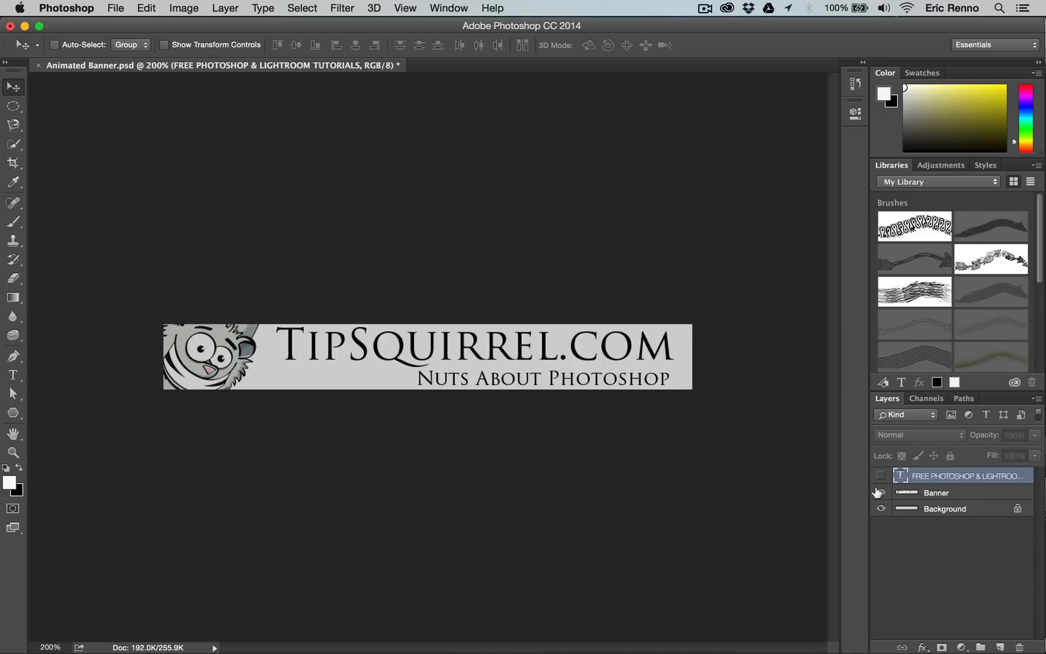
left_click(880, 493)
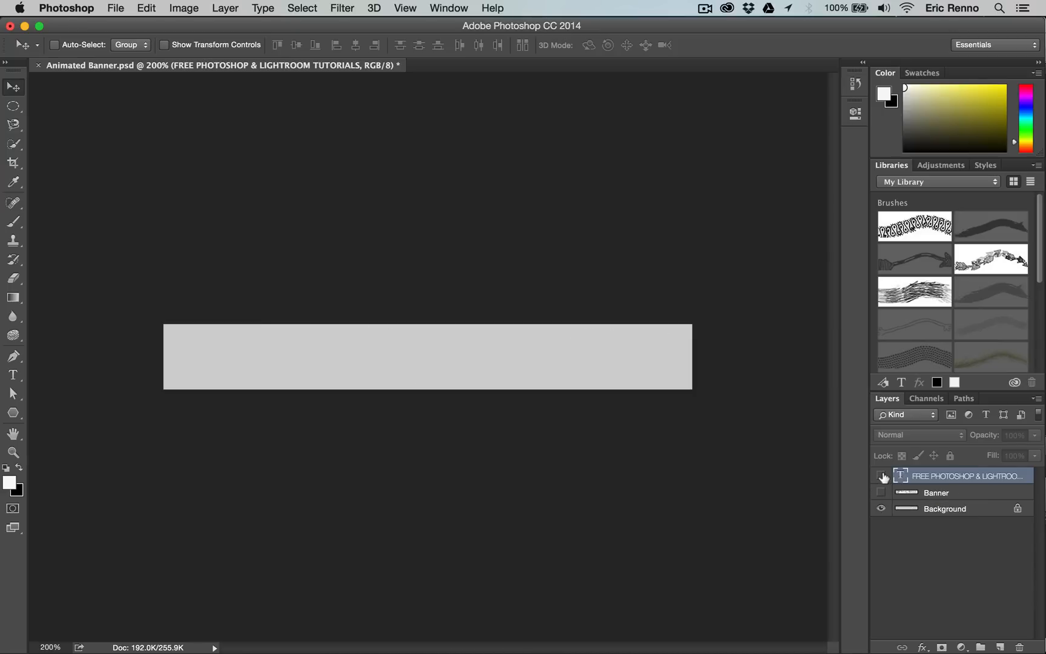
left_click(881, 475)
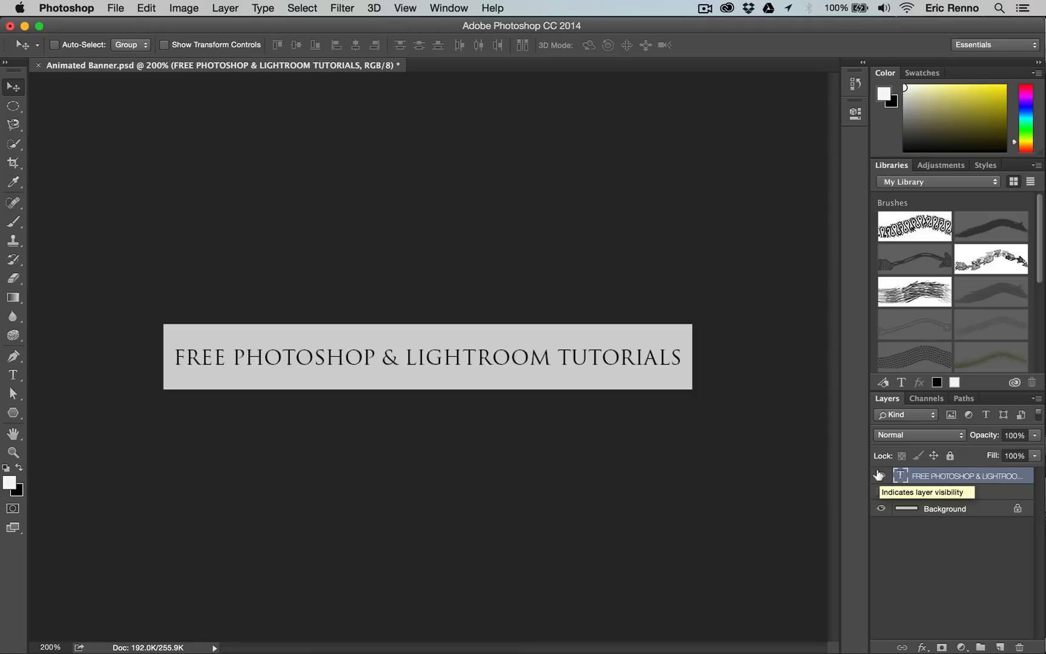
left_click(881, 475)
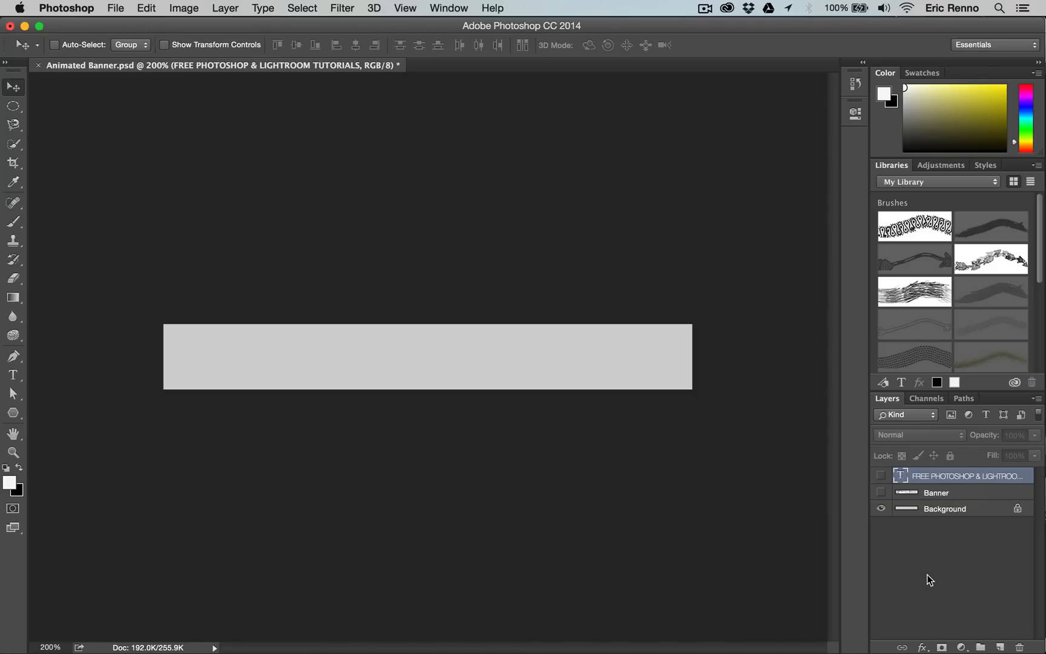
mouse_move(875, 487)
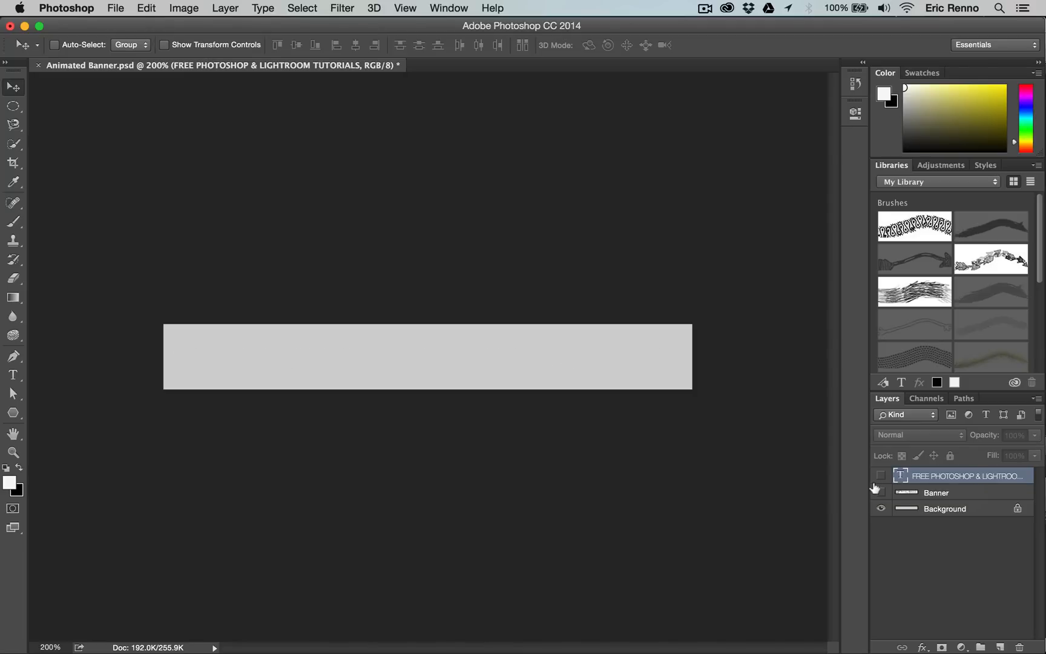
left_click(880, 475)
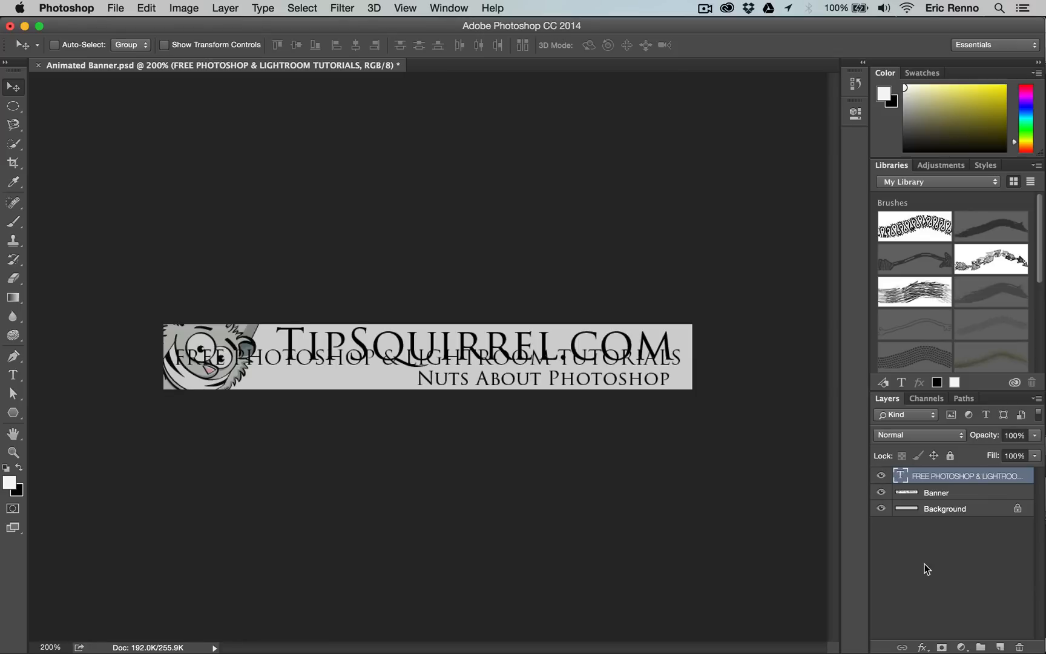
mouse_move(576, 211)
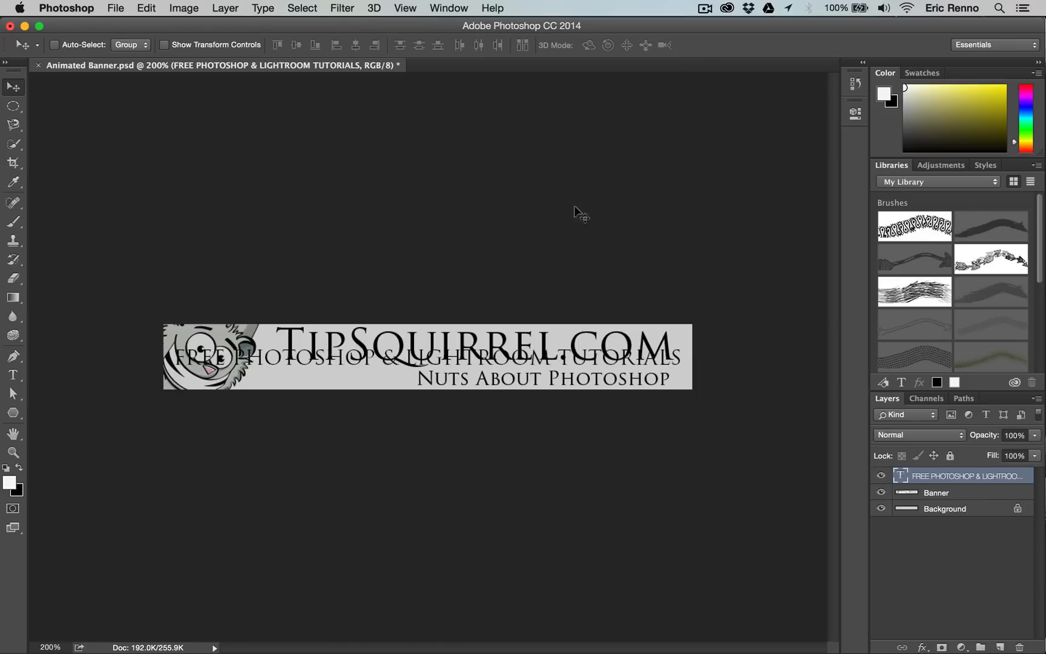
- Switch to the Motion workspace and create a video timeline for the layers
left_click(448, 8)
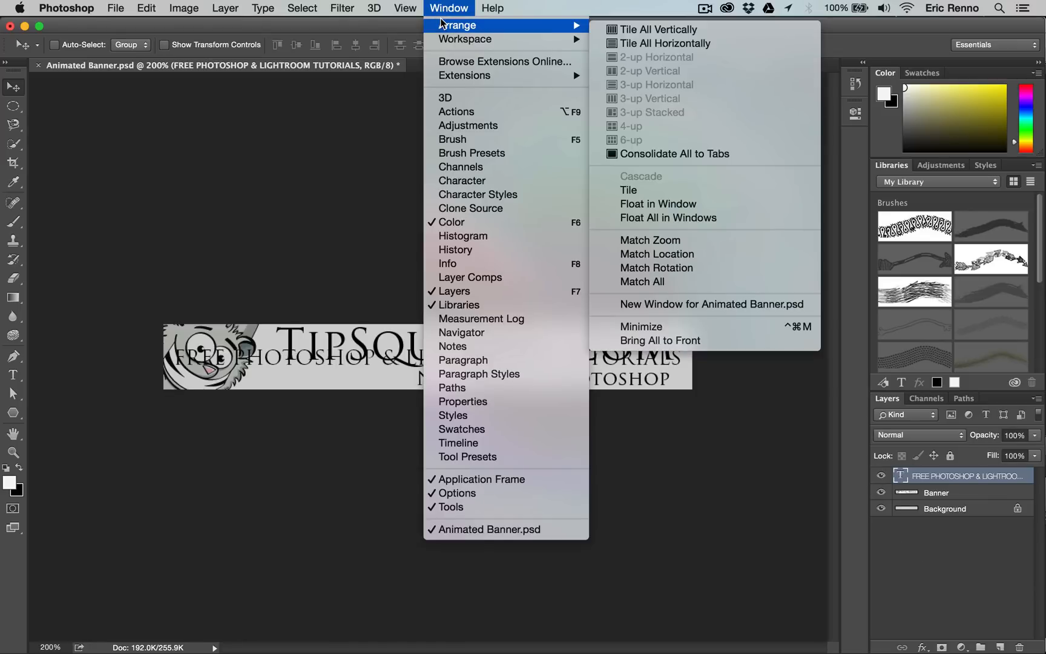
mouse_move(464, 39)
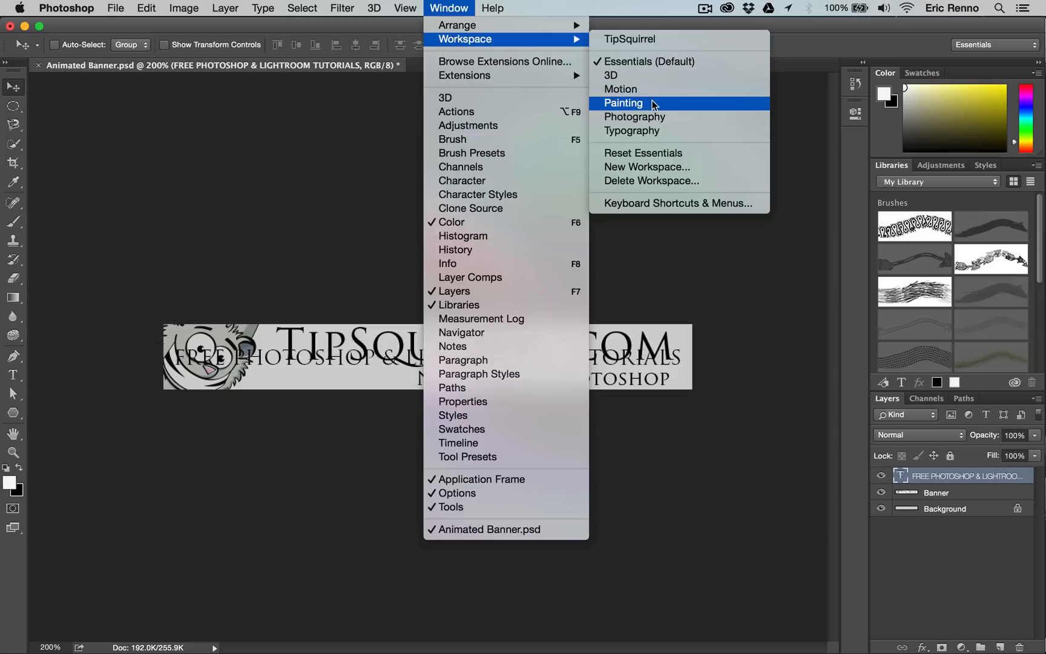
left_click(622, 89)
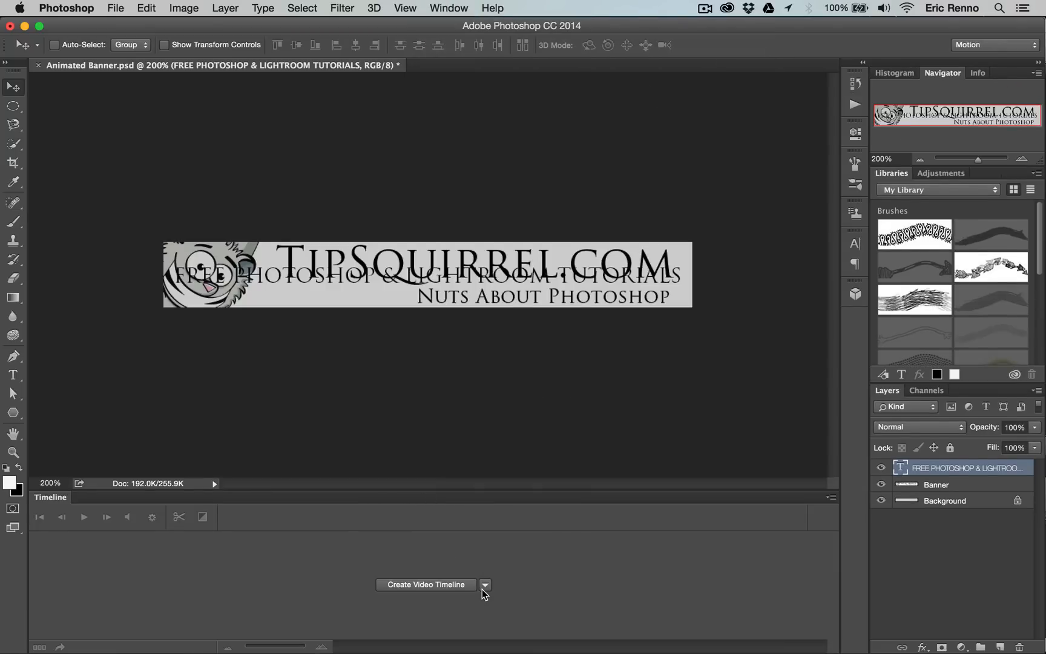
left_click(487, 585)
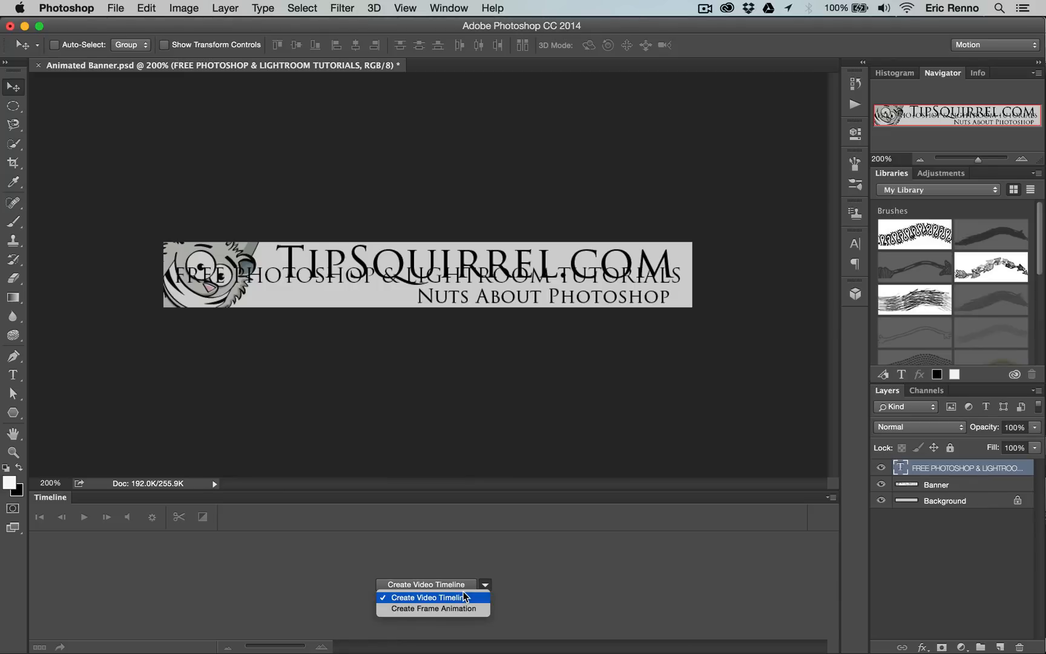
left_click(434, 598)
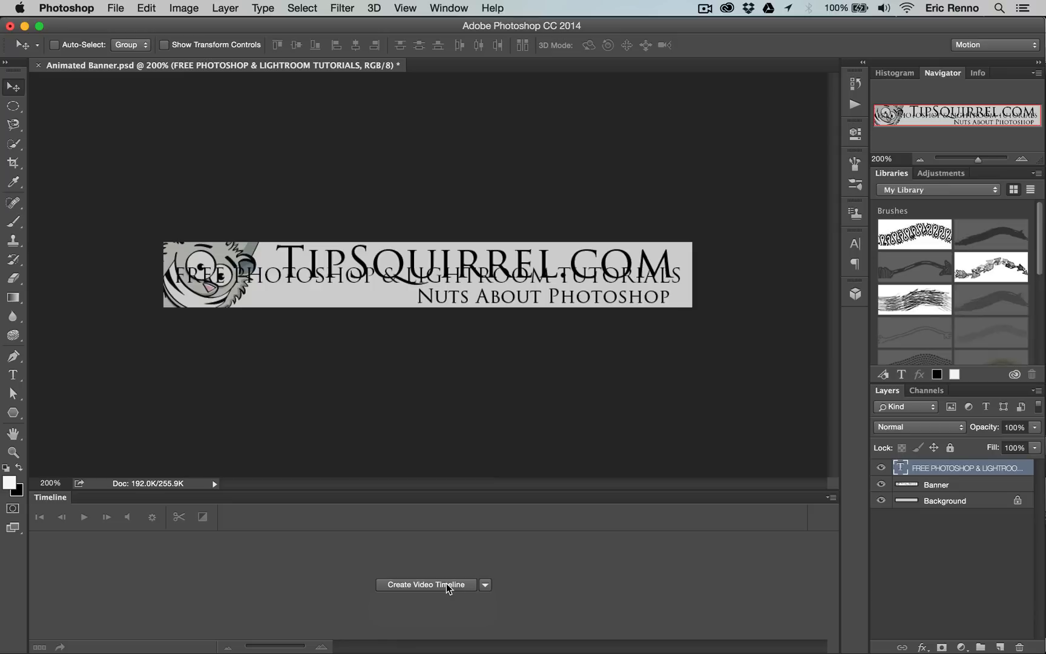
left_click(425, 584)
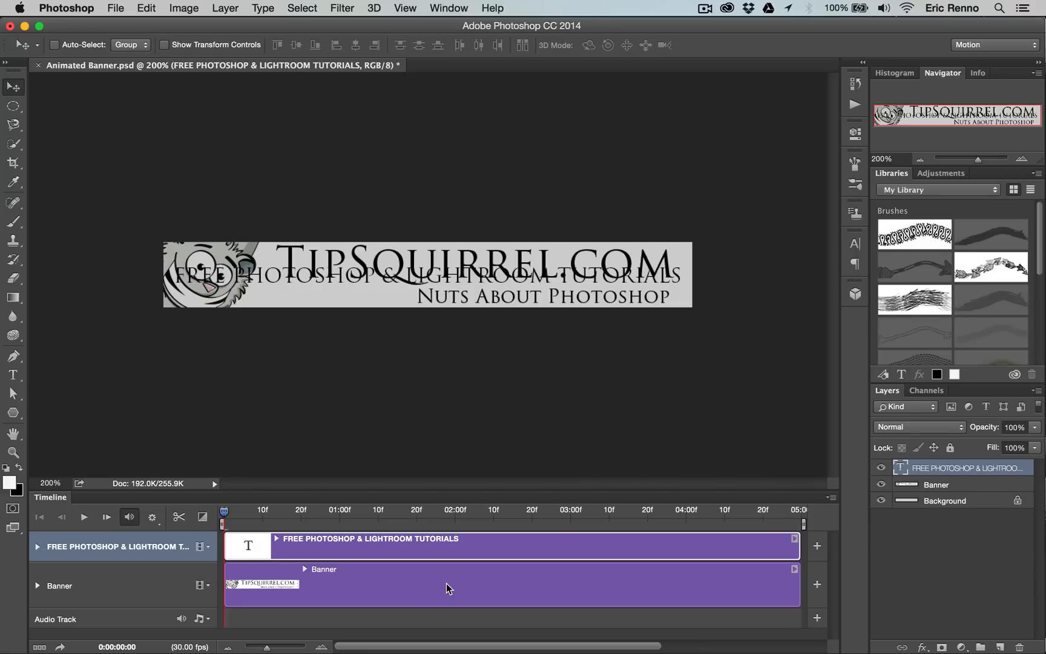
- Move the text clip after the Banner clip into Video Group 1, then expand and collapse it
left_click(322, 644)
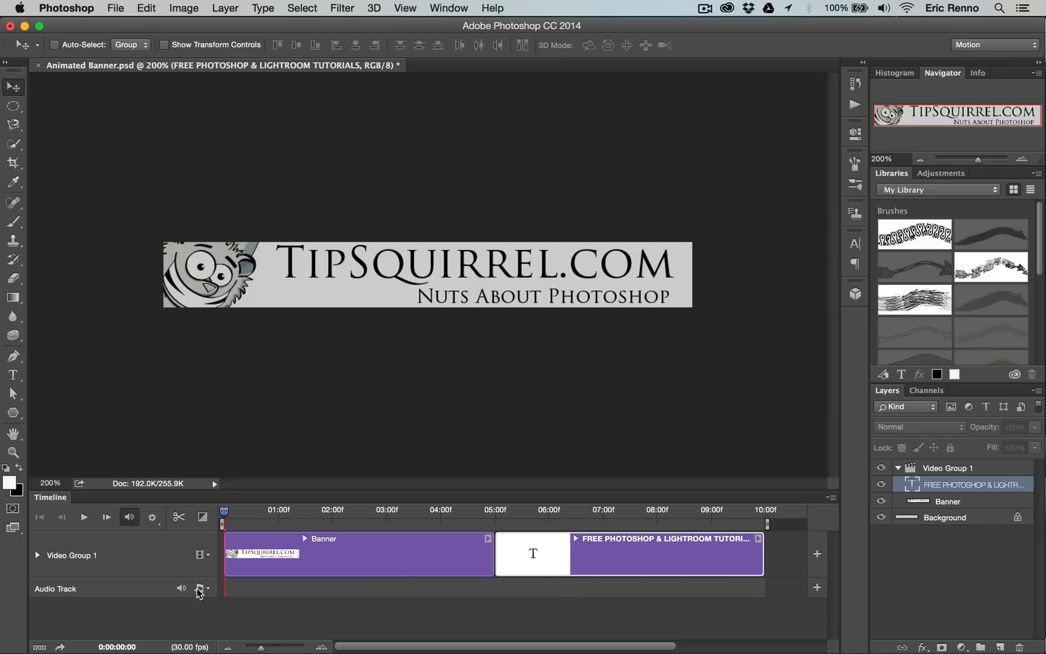
left_click(36, 556)
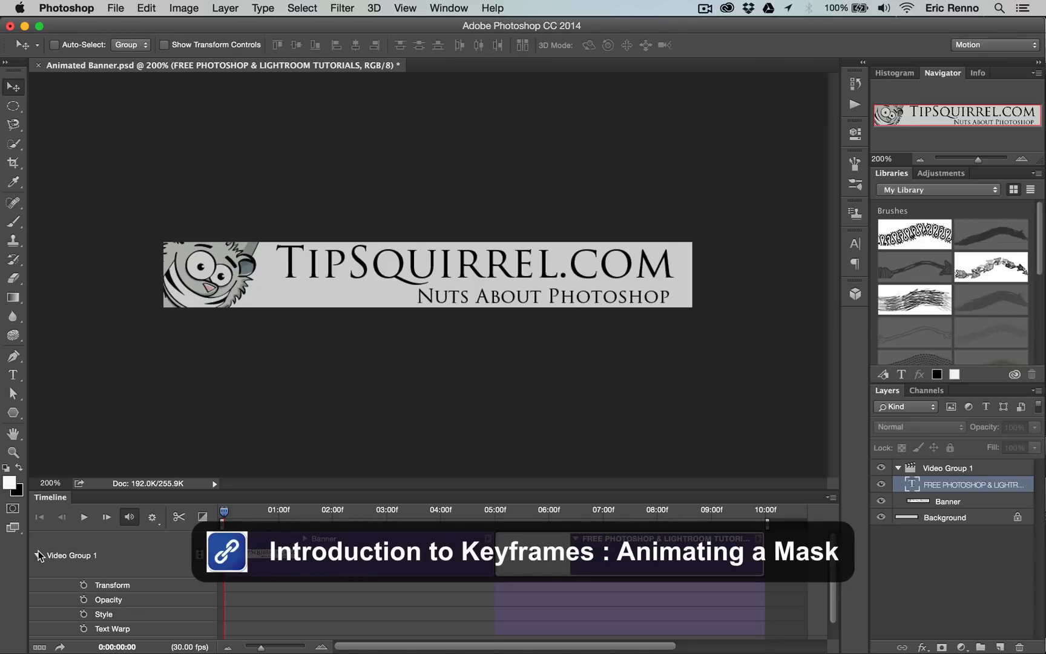
left_click(37, 555)
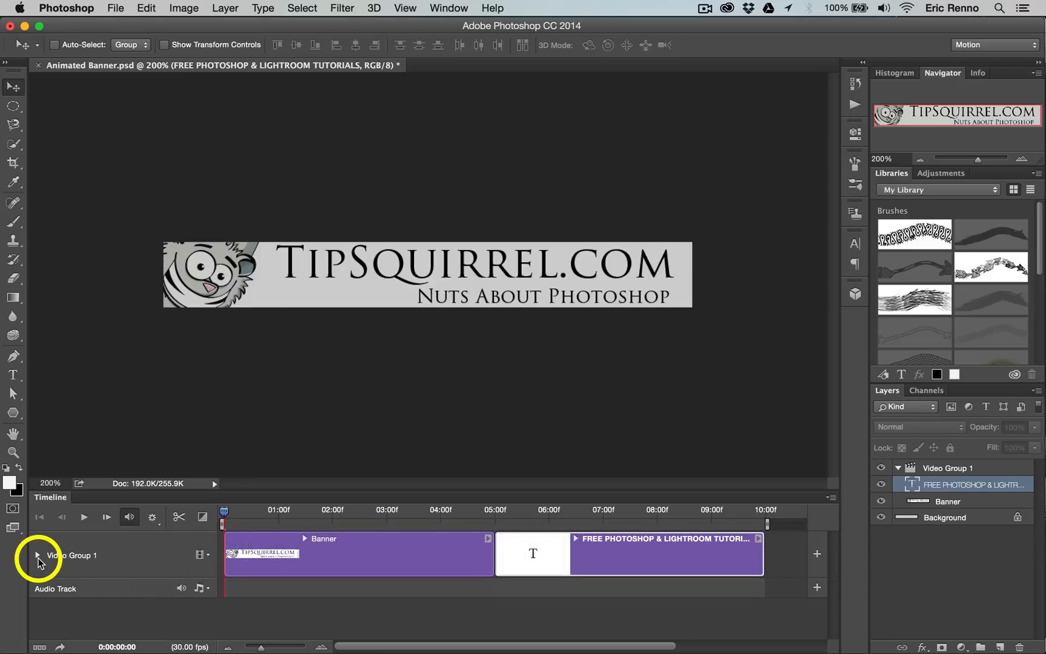
- Add a Cross Fade between the Banner and text clips, then play and stop the preview
left_click(203, 517)
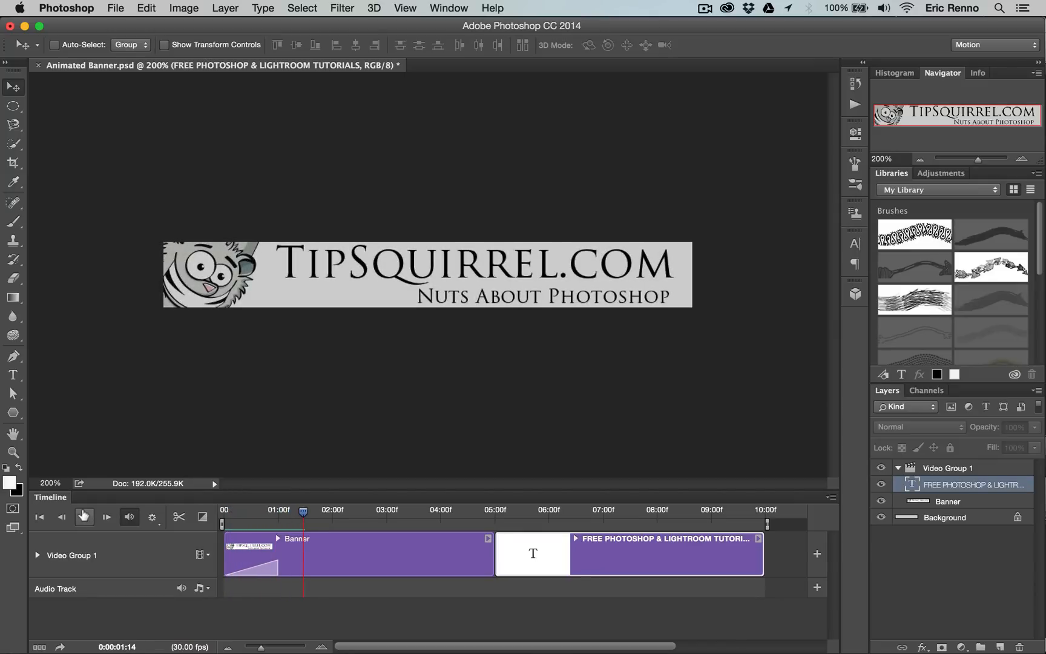
mouse_move(83, 517)
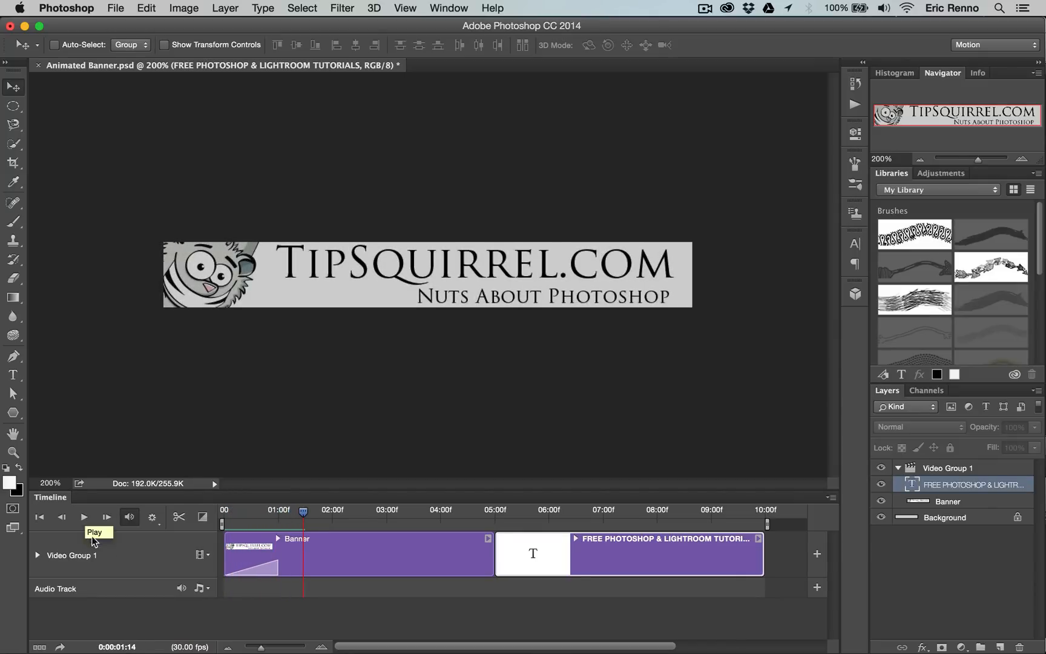
left_click(152, 517)
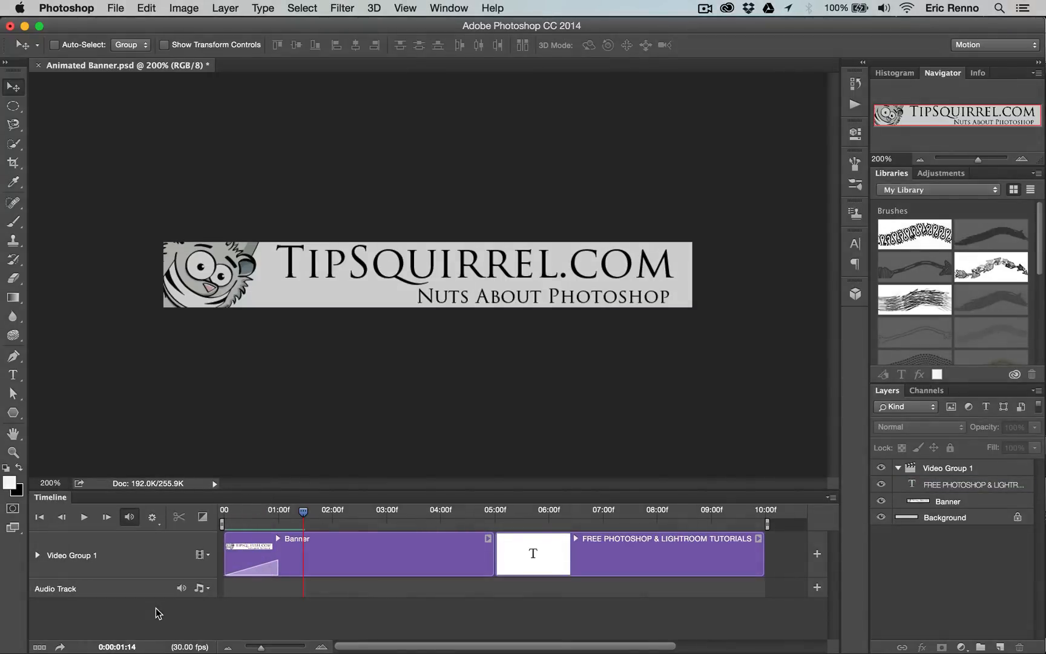
mouse_move(238, 514)
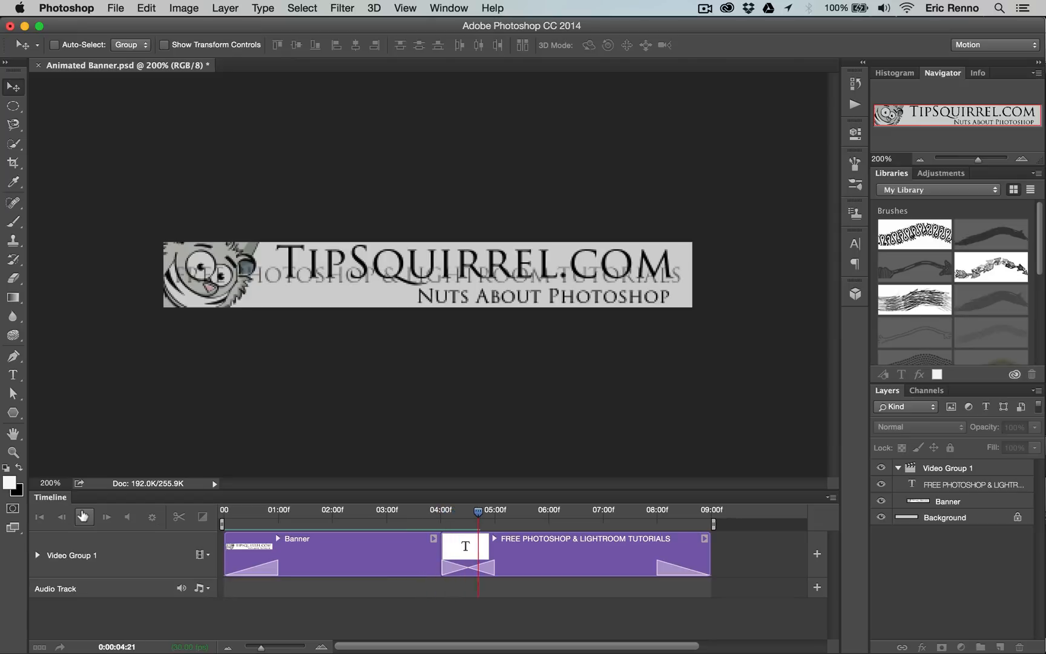
left_click(567, 510)
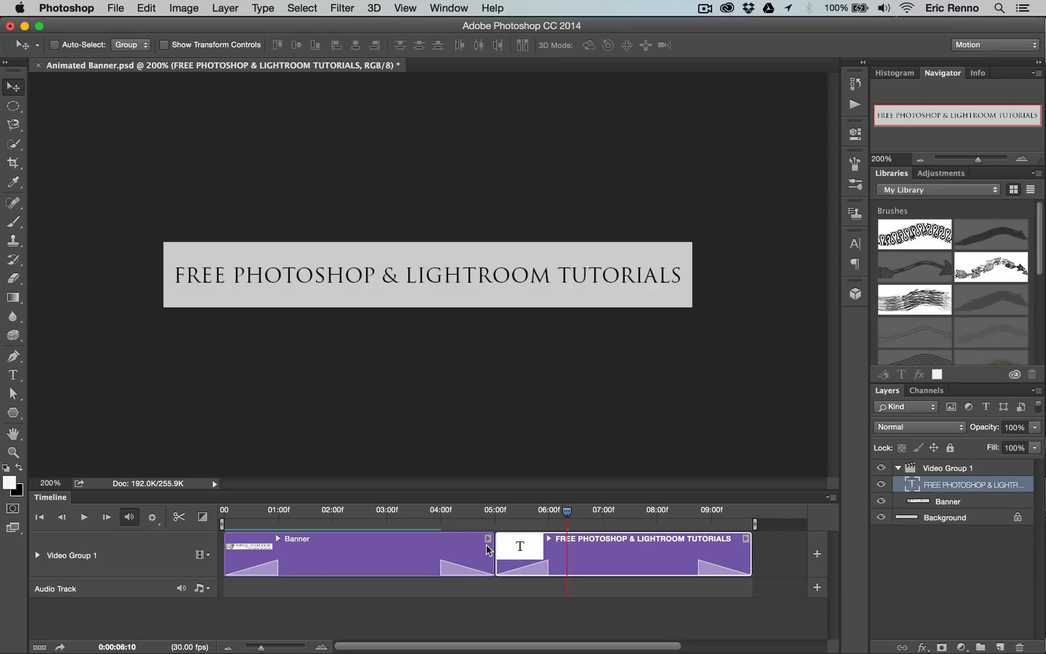
- Trim the Banner clip to about 4 s and the text clip to 08:00, then preview from start
left_click_drag(486, 554, 439, 554)
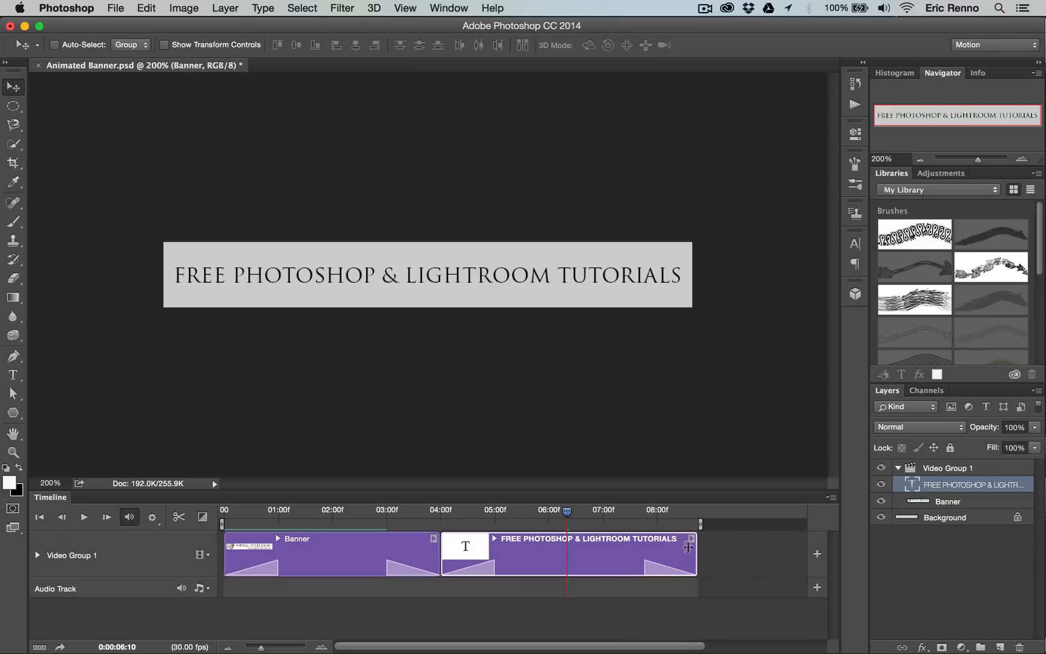
left_click_drag(699, 552, 656, 552)
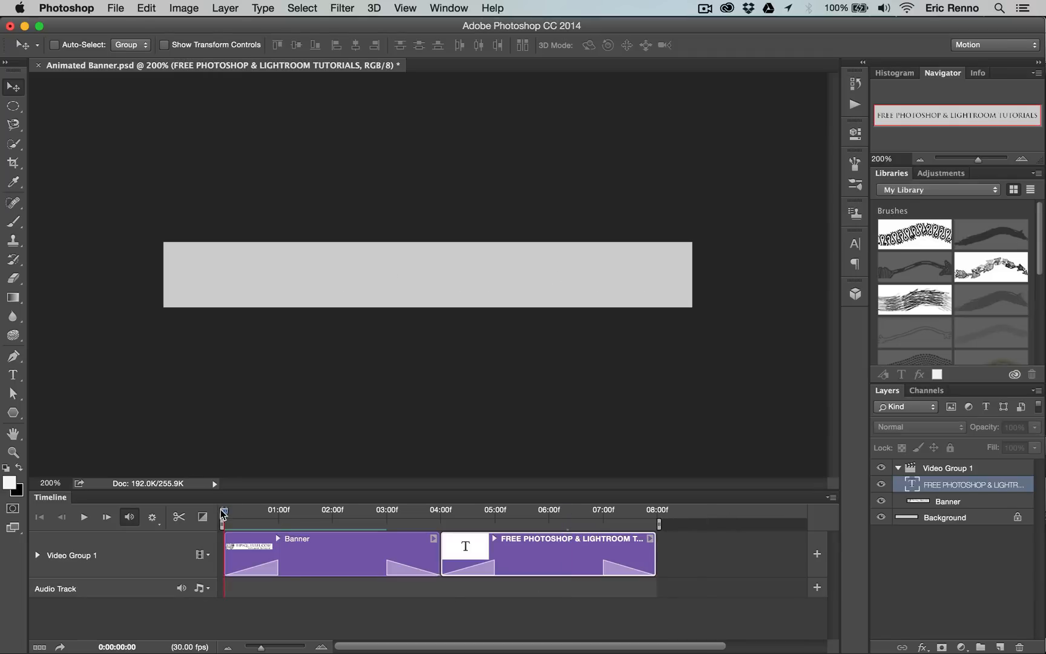
left_click(84, 517)
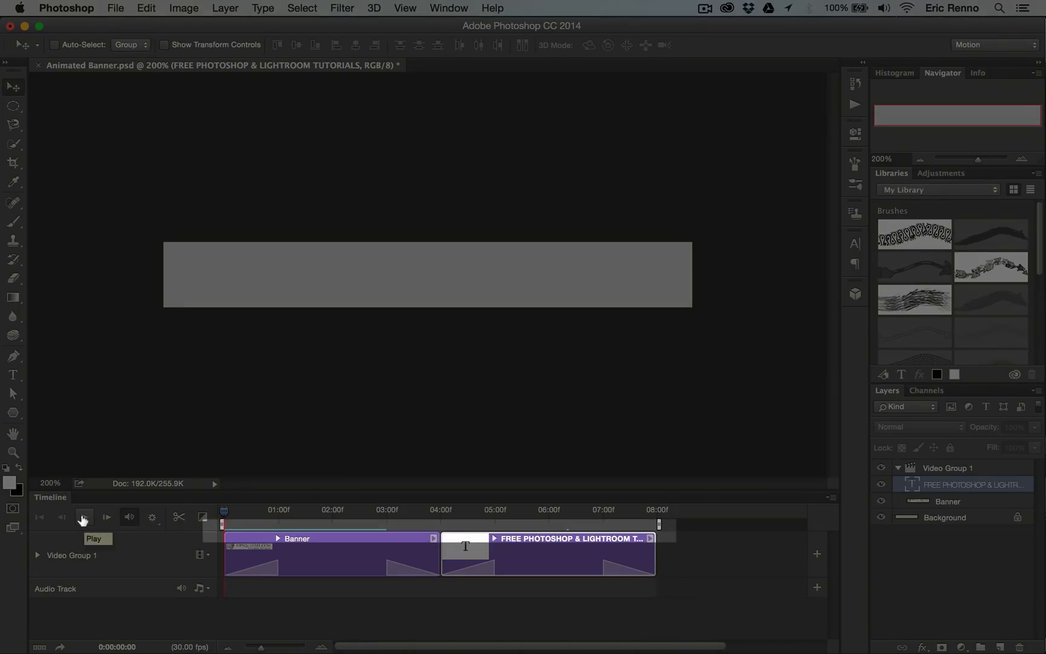
left_click(83, 518)
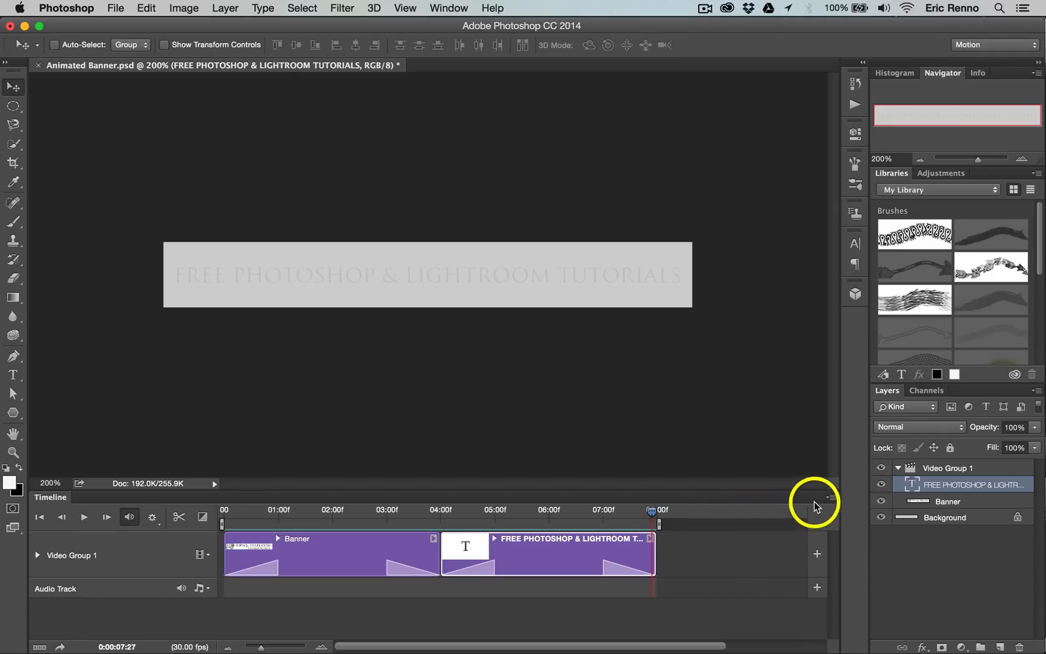
- Set the timeline frame rate to 15 fps and preview the animation
left_click(830, 497)
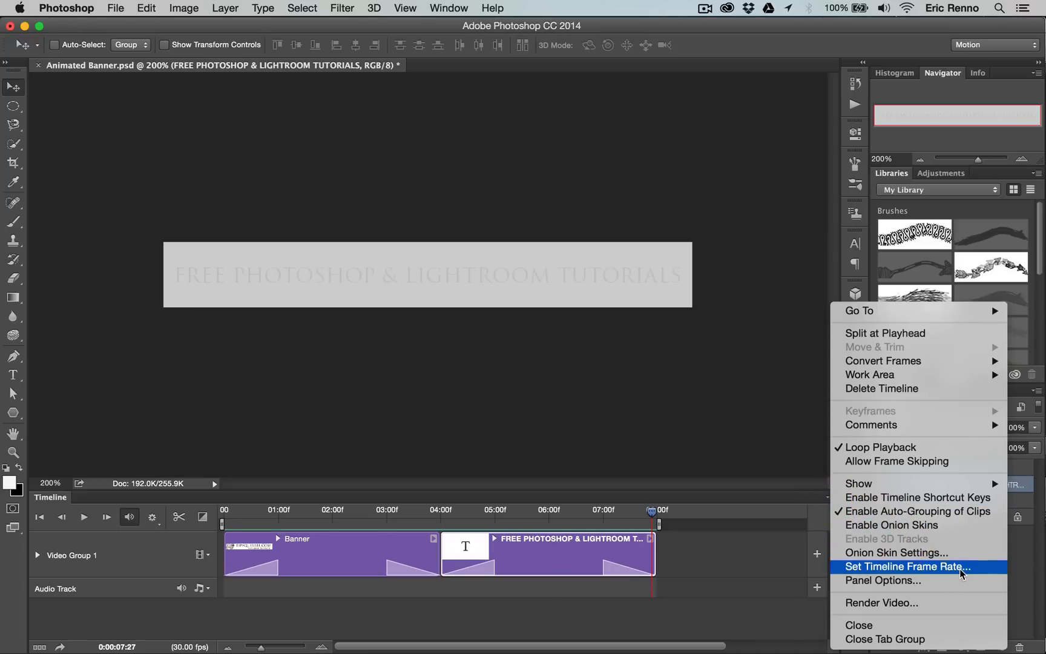
left_click(906, 567)
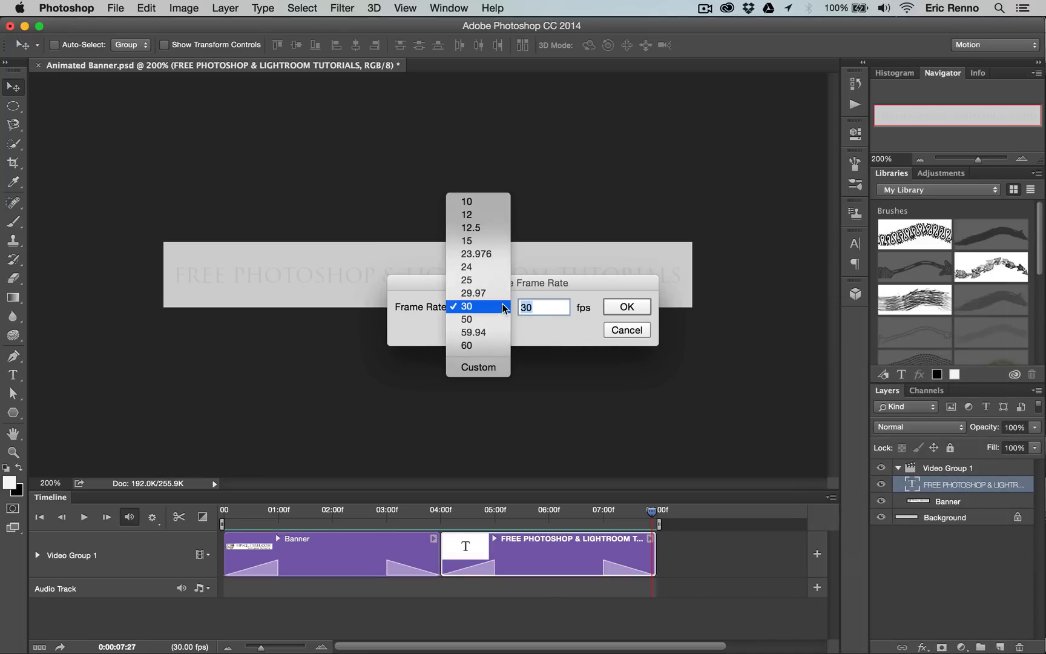
left_click(467, 241)
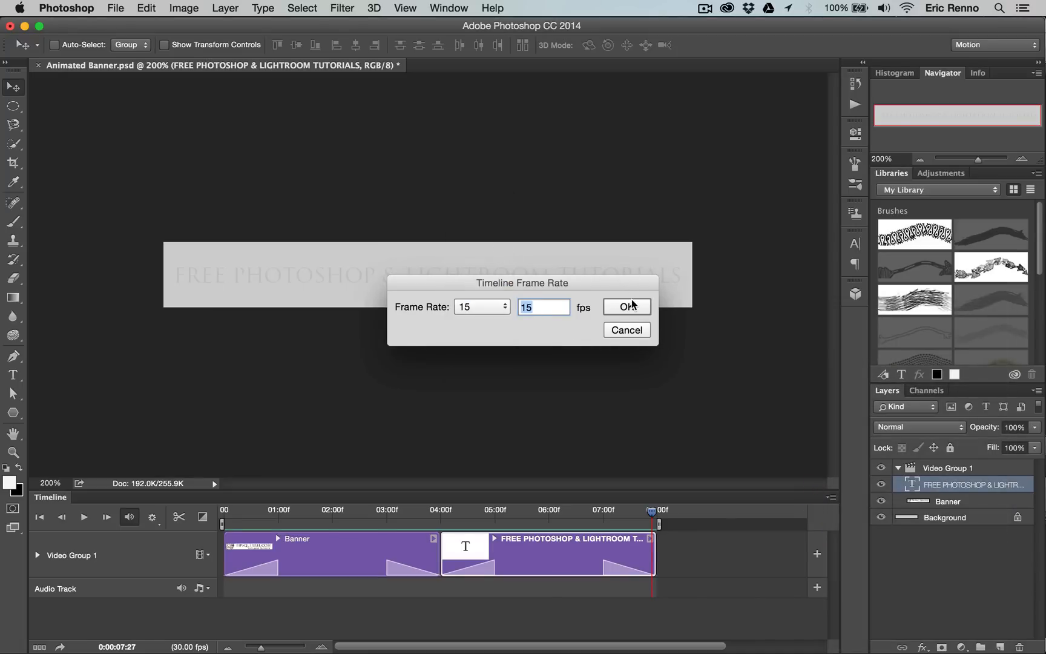
left_click(627, 307)
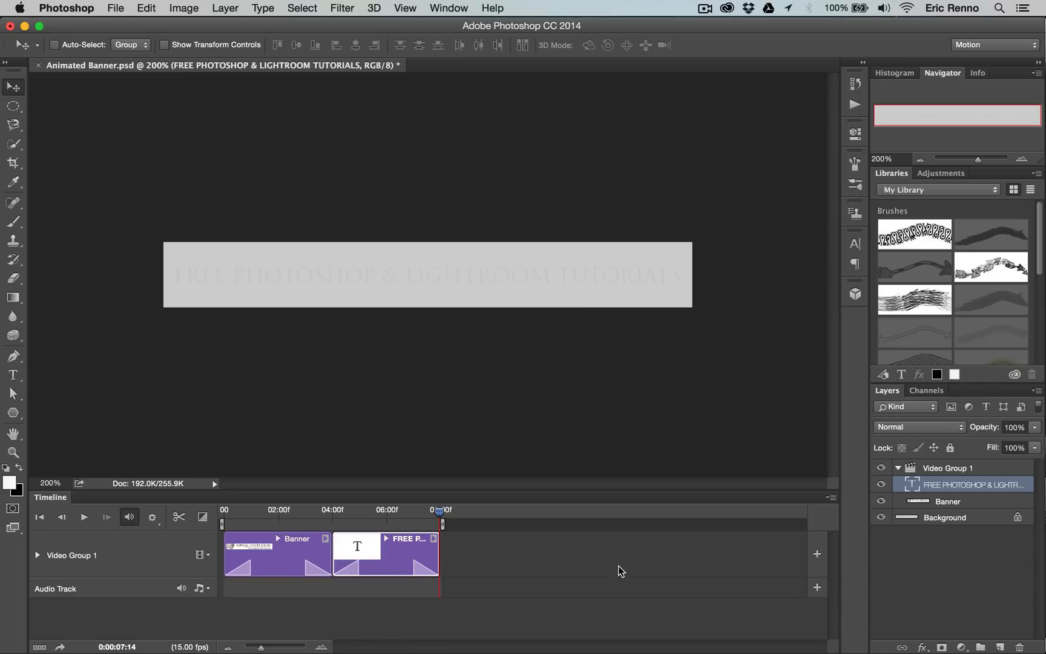
mouse_move(431, 569)
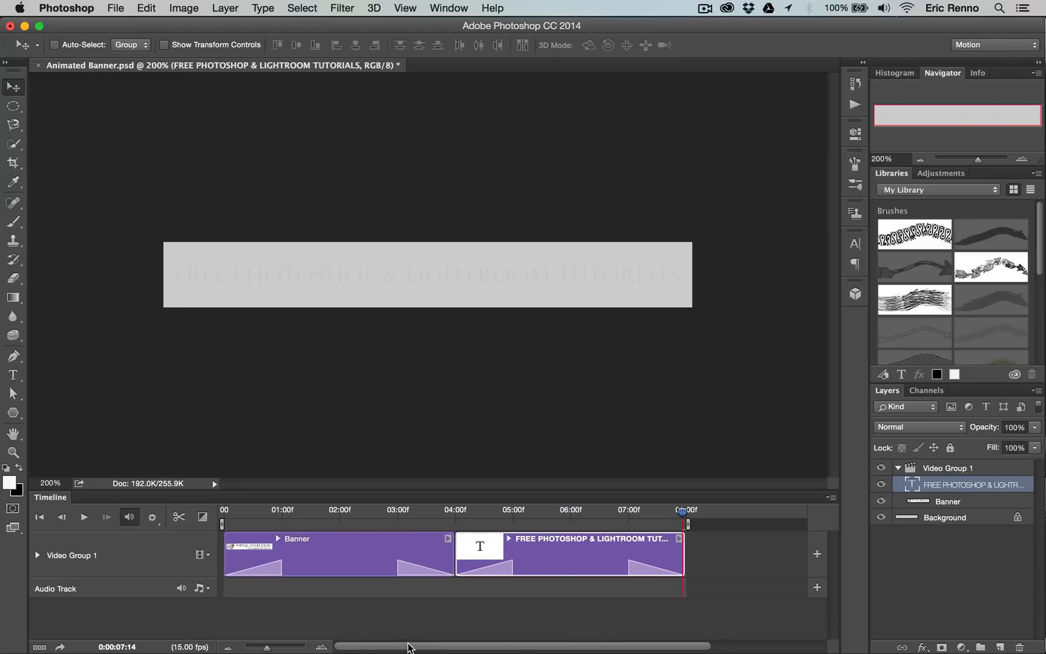
mouse_move(398, 611)
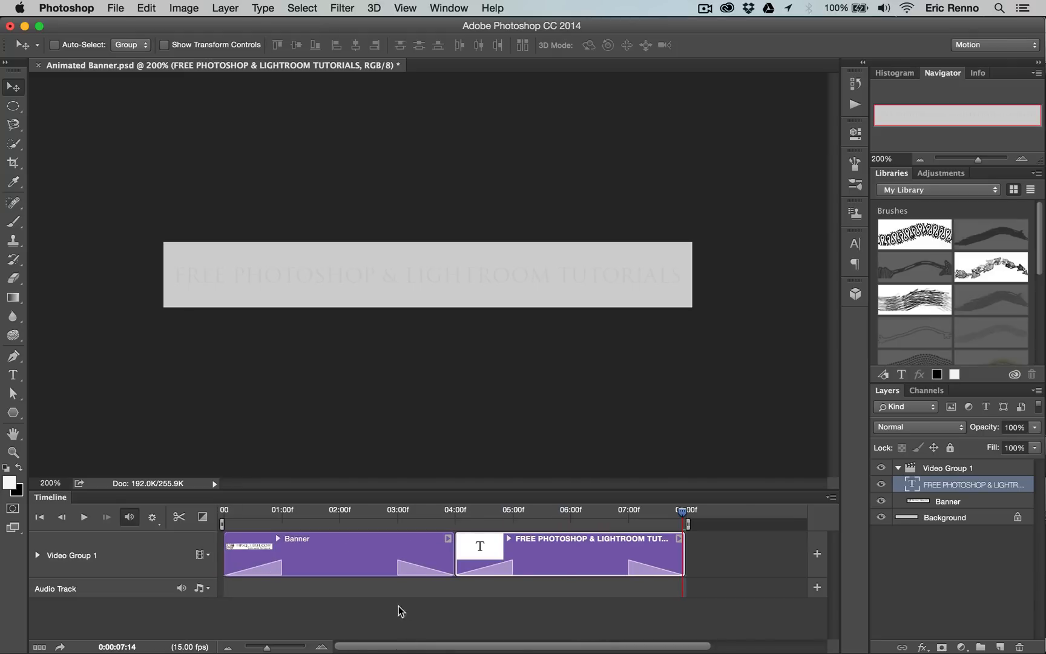
left_click(39, 517)
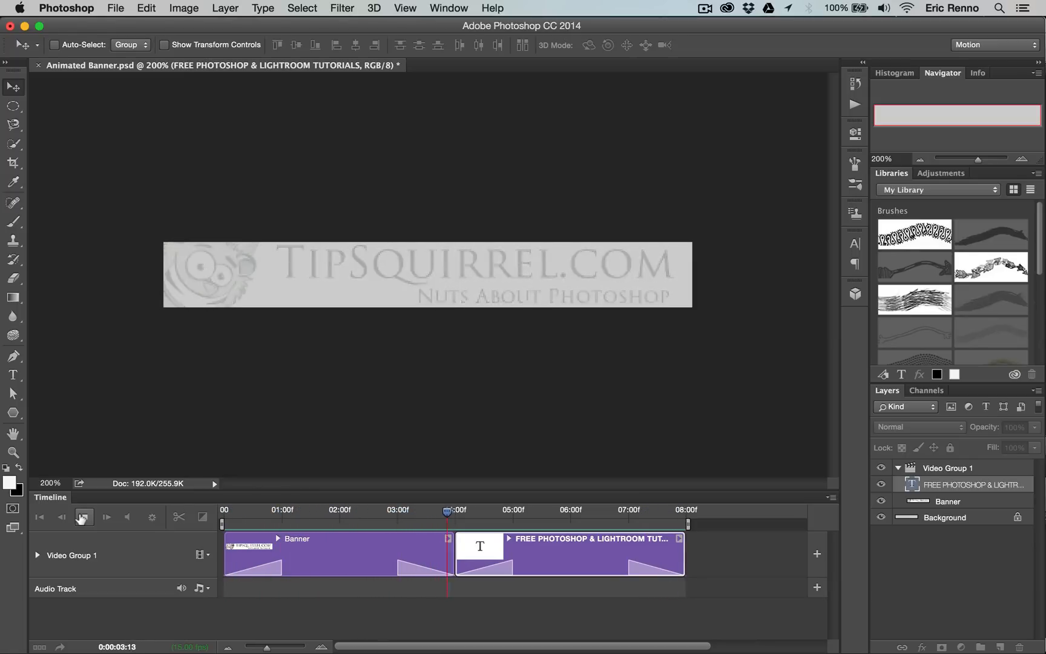
left_click(84, 517)
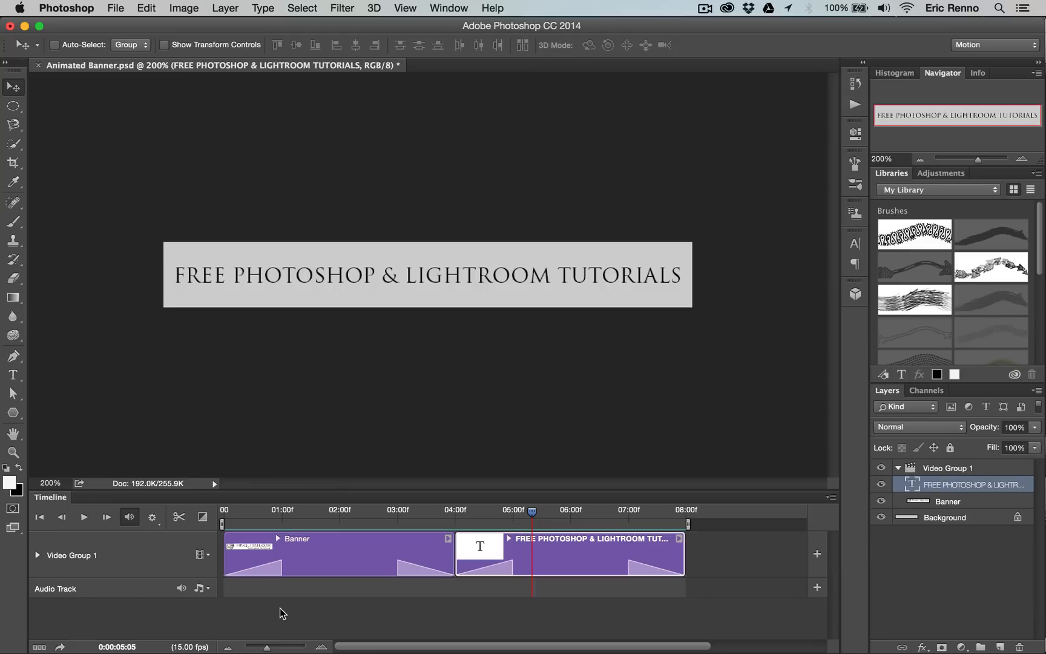
mouse_move(470, 371)
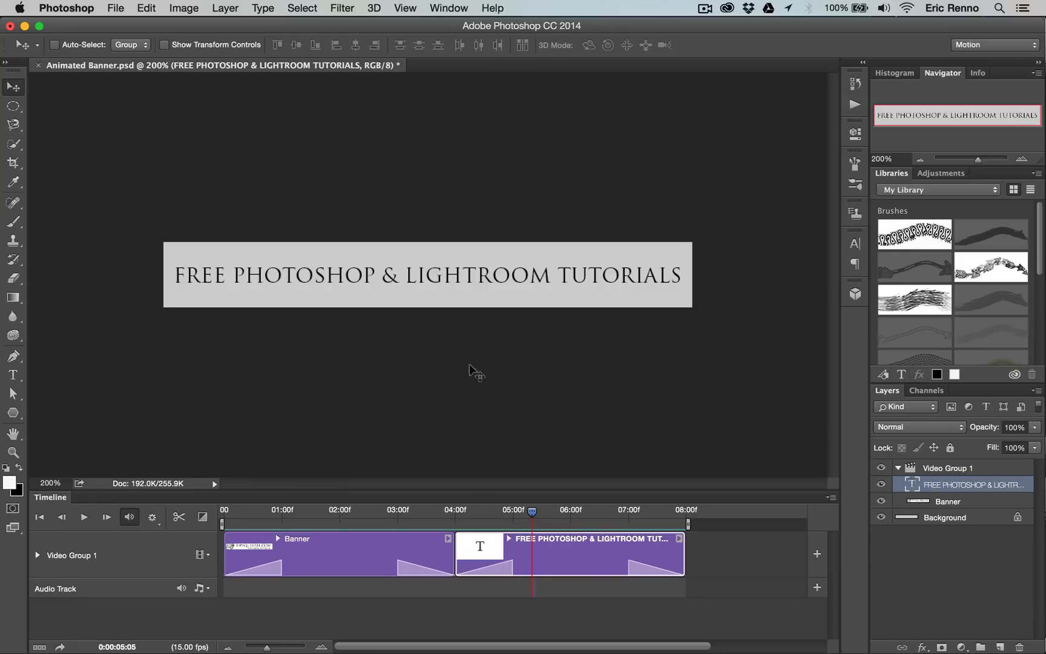
mouse_move(515, 519)
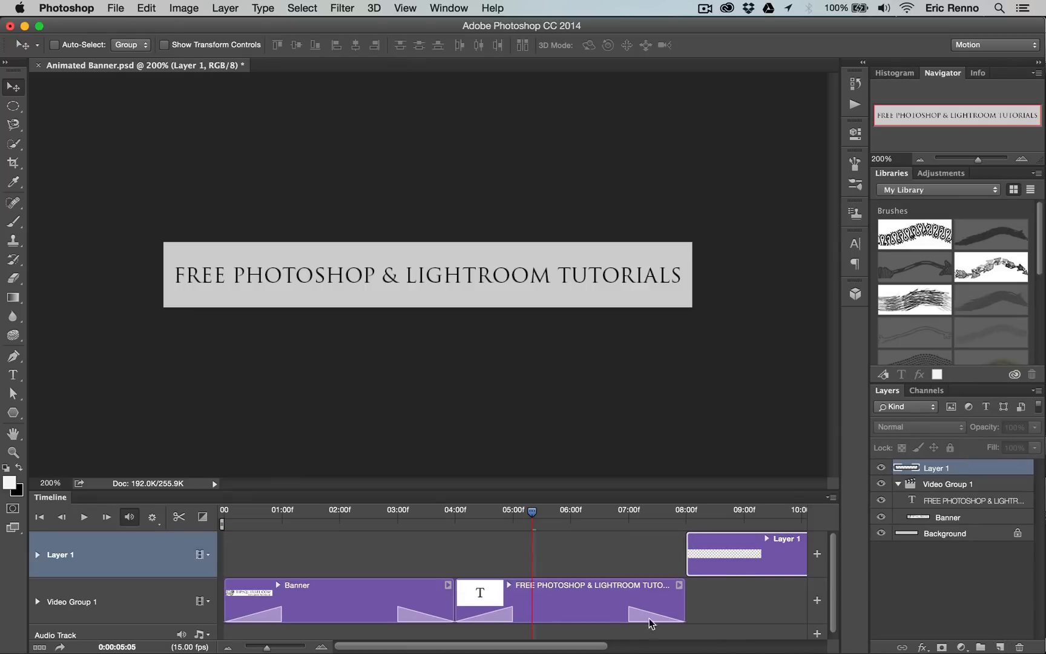
mouse_move(763, 562)
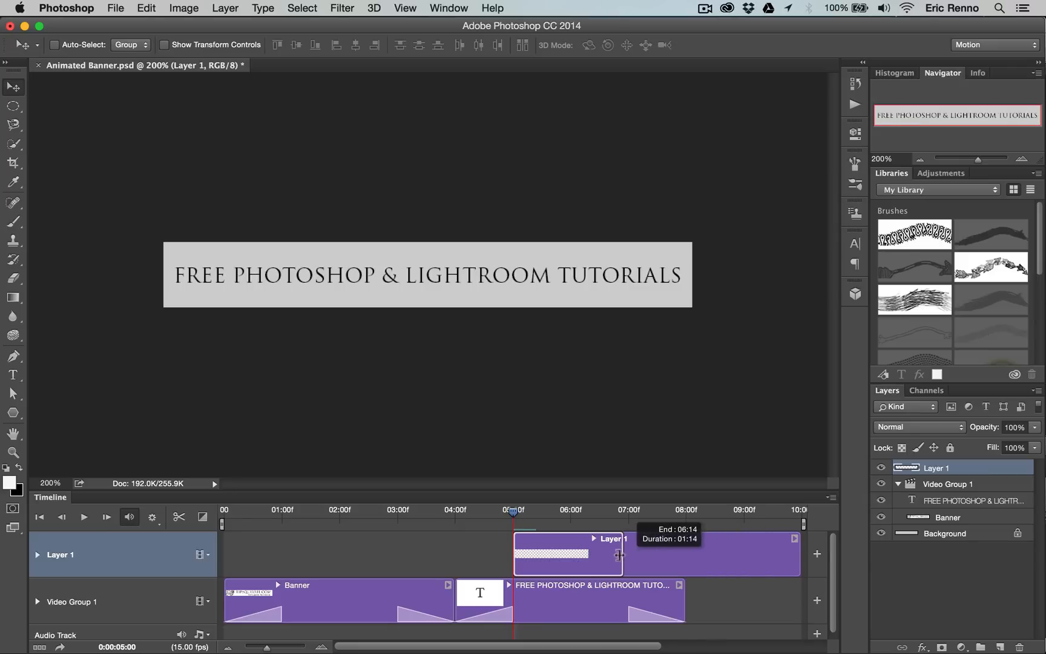
- Trim Layer 1's clip to end at 06:14 and move the playhead to 07:00
left_click_drag(514, 510, 624, 510)
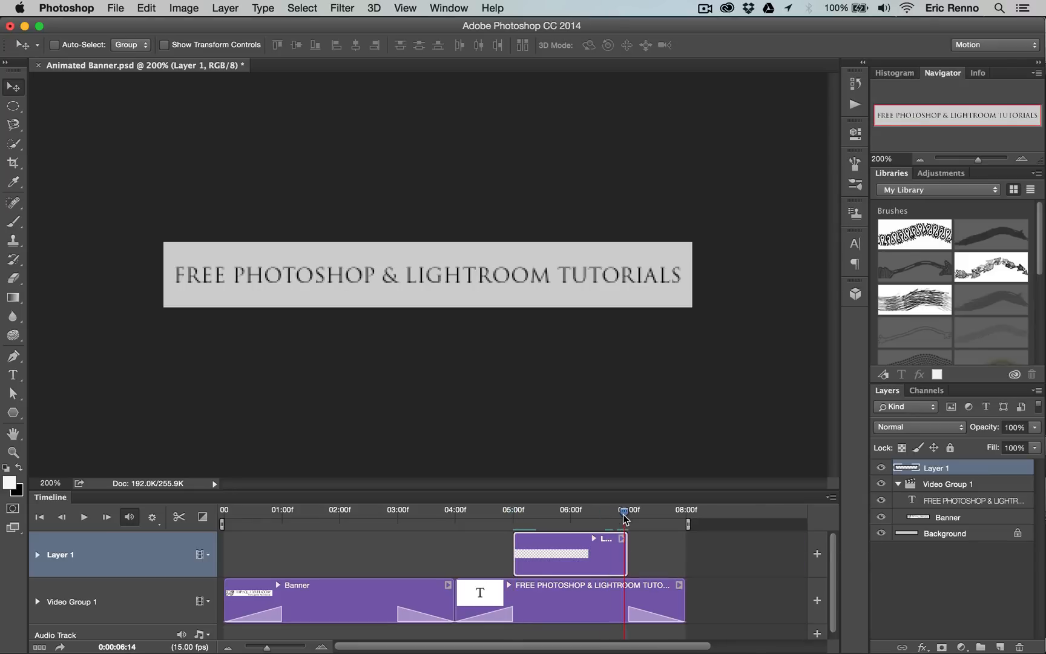
left_click_drag(623, 524, 627, 524)
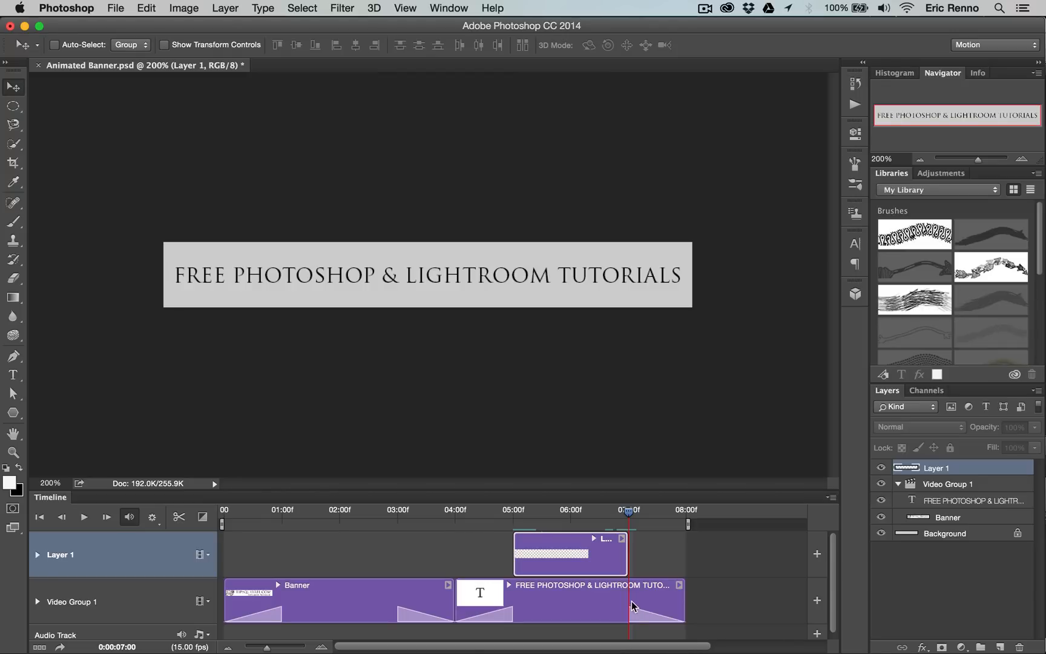
mouse_move(133, 332)
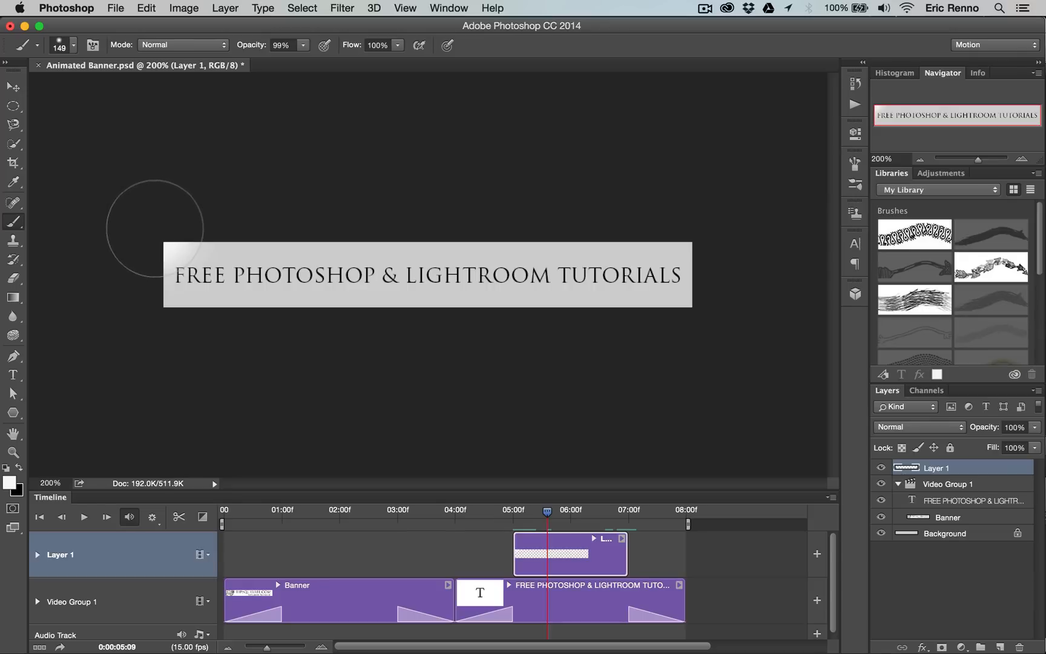
- Brush a soft white spot over the tutorials text on Layer 1, then return to Move tool
left_click(7, 87)
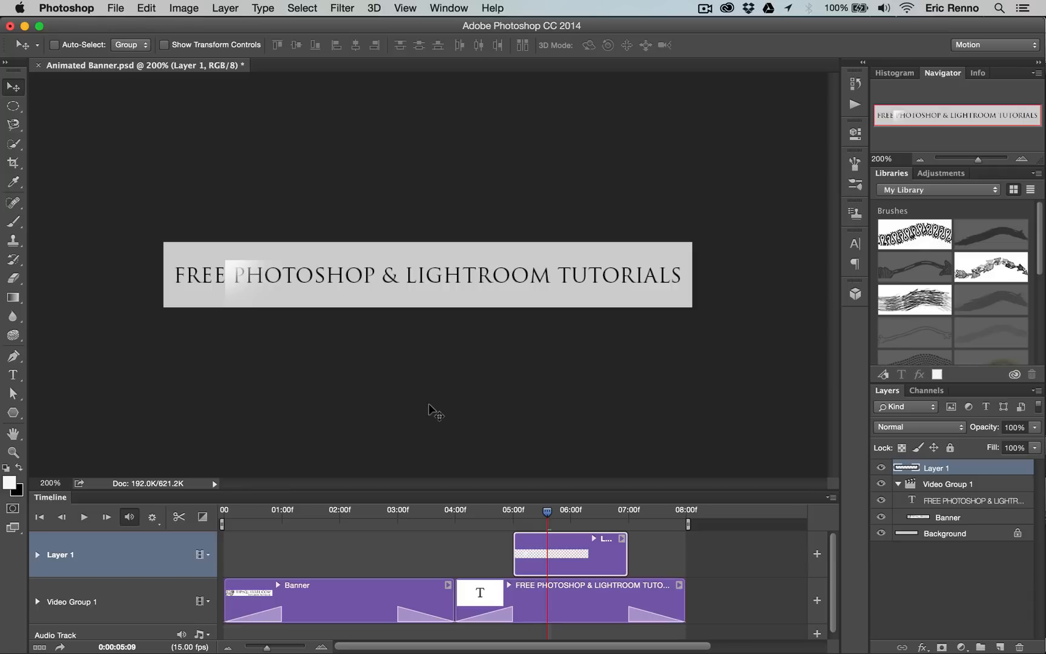
left_click(59, 45)
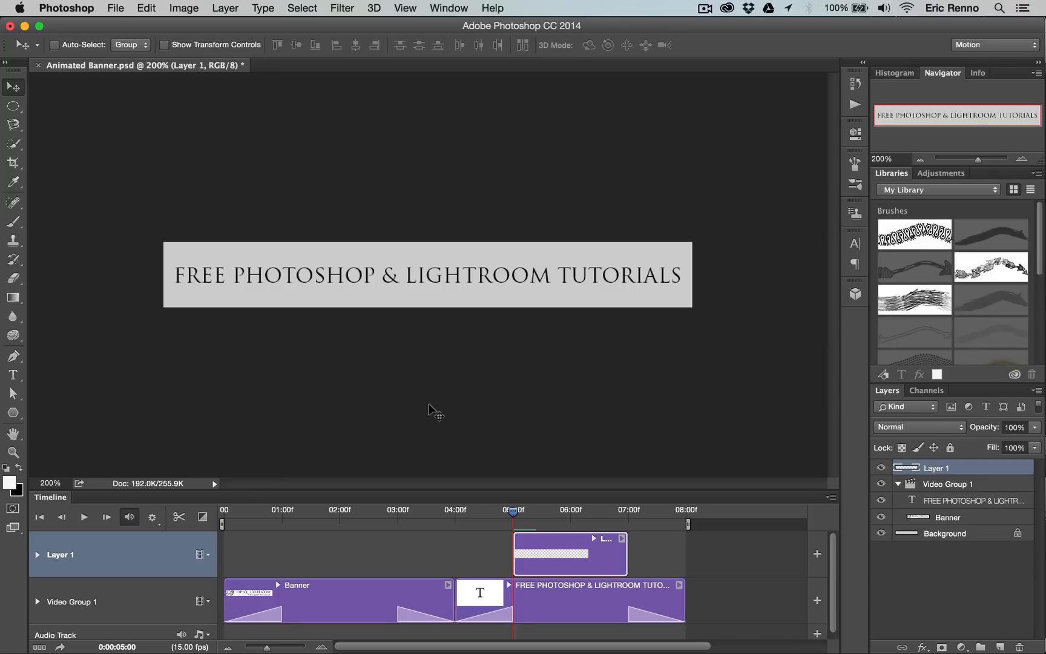
- Convert Background to Layer 0, drag its clip into Video Group 1, and reselect Layer 1
left_click(11, 164)
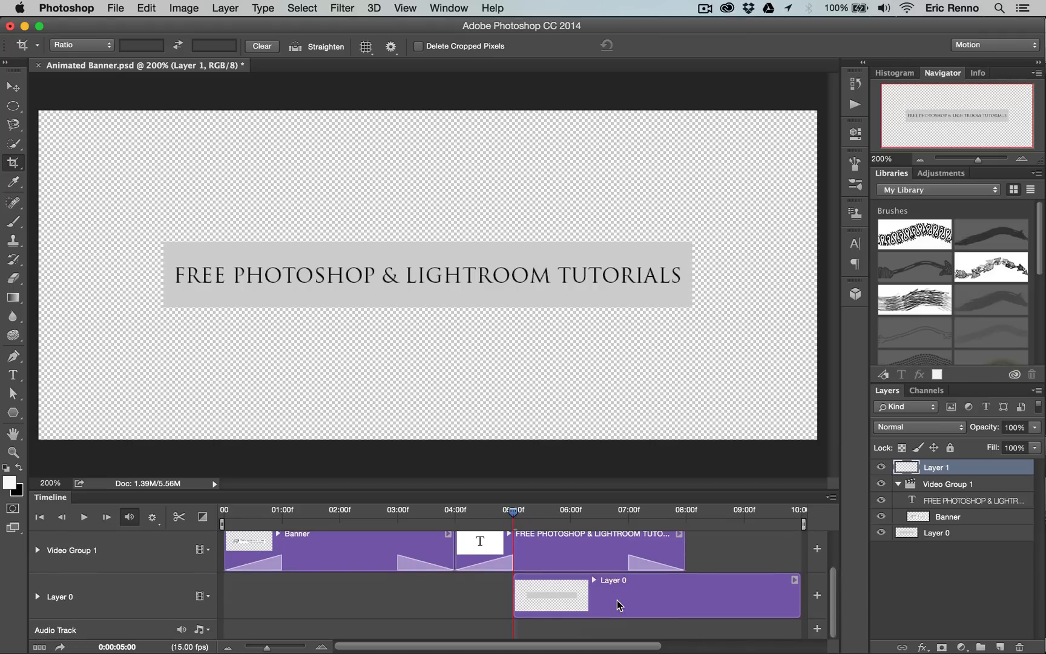
mouse_move(549, 605)
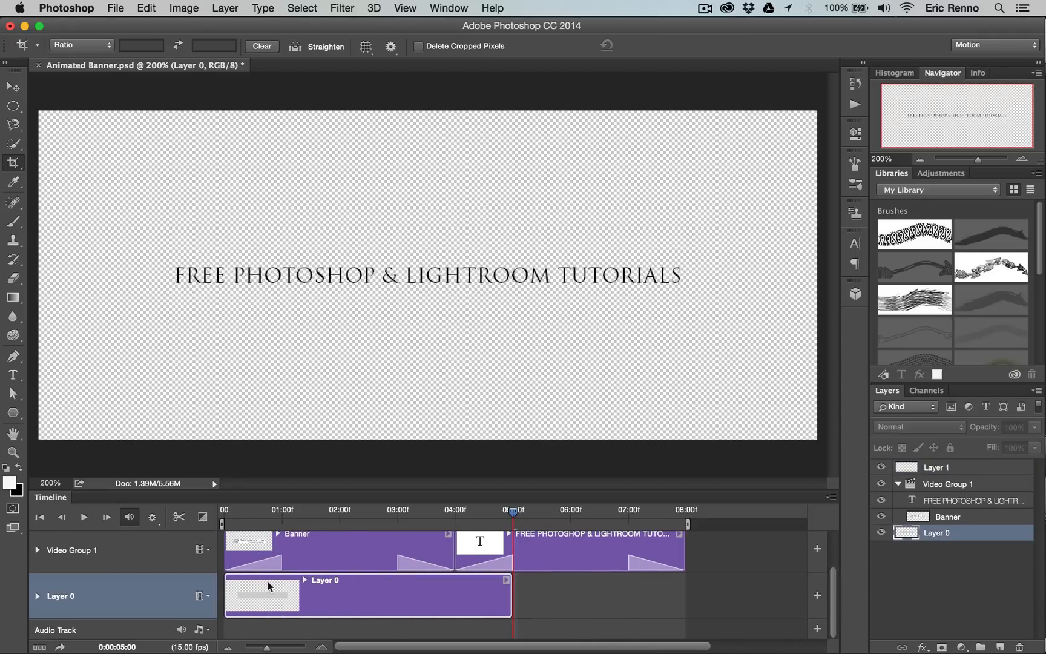
left_click_drag(509, 594, 666, 594)
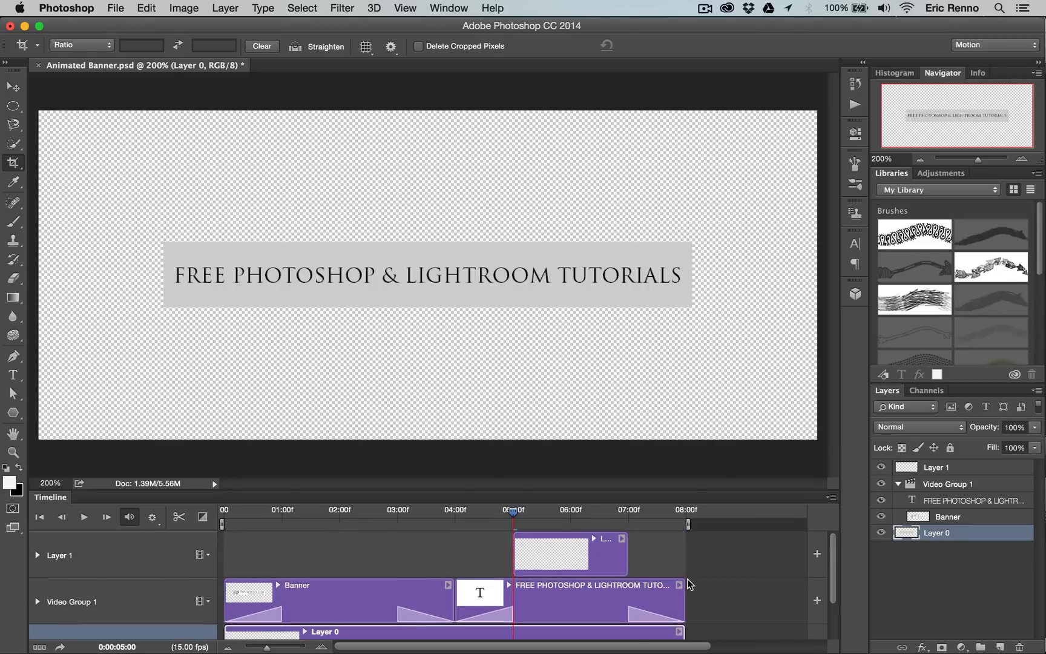
left_click(947, 467)
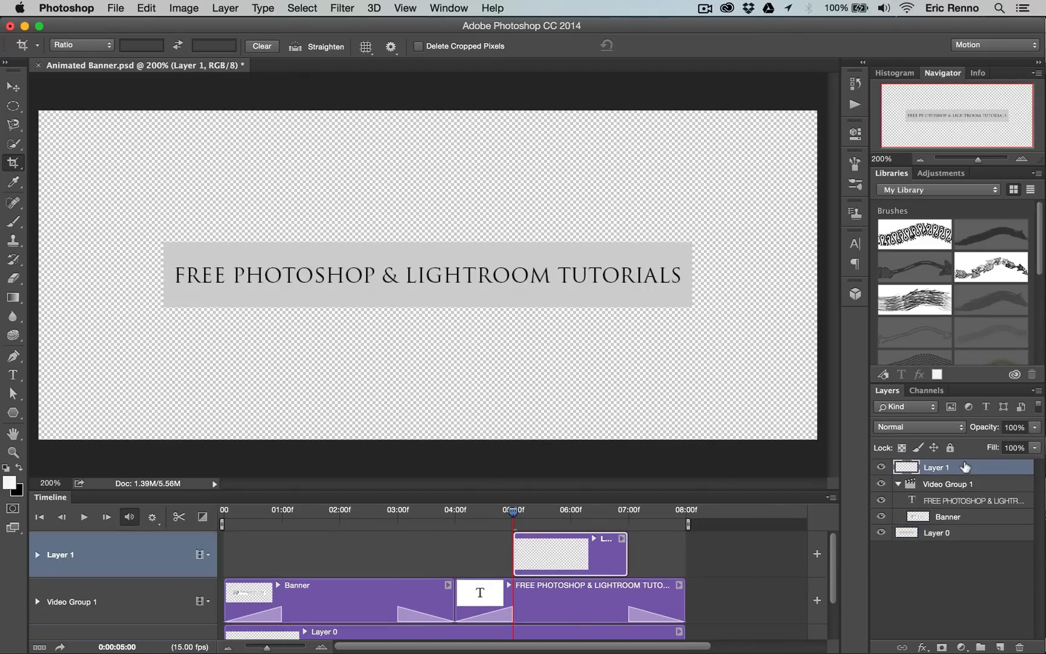
mouse_move(361, 393)
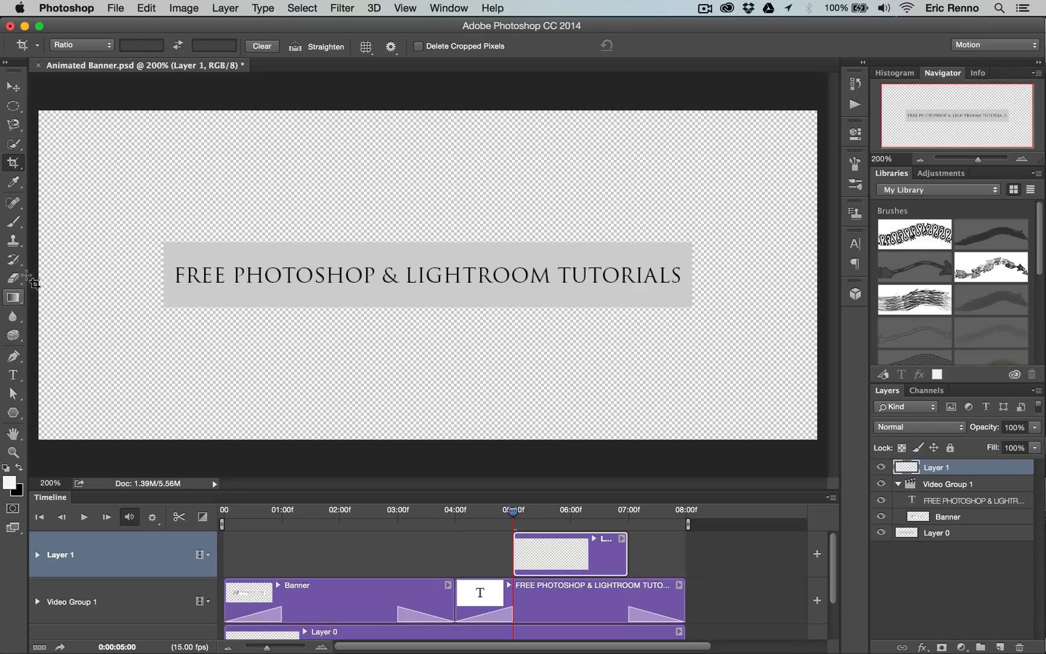
- Paint a white dot on Layer 1 and keyframe its sweep across the text, 5:00–6:13, 42% opacity
left_click(13, 222)
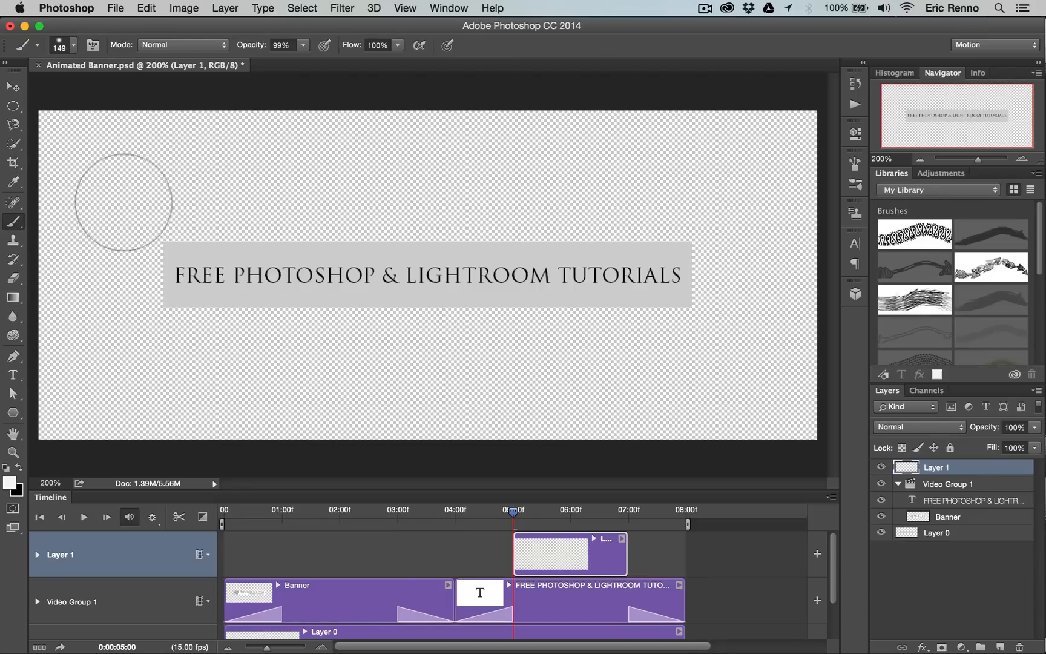
left_click(115, 215)
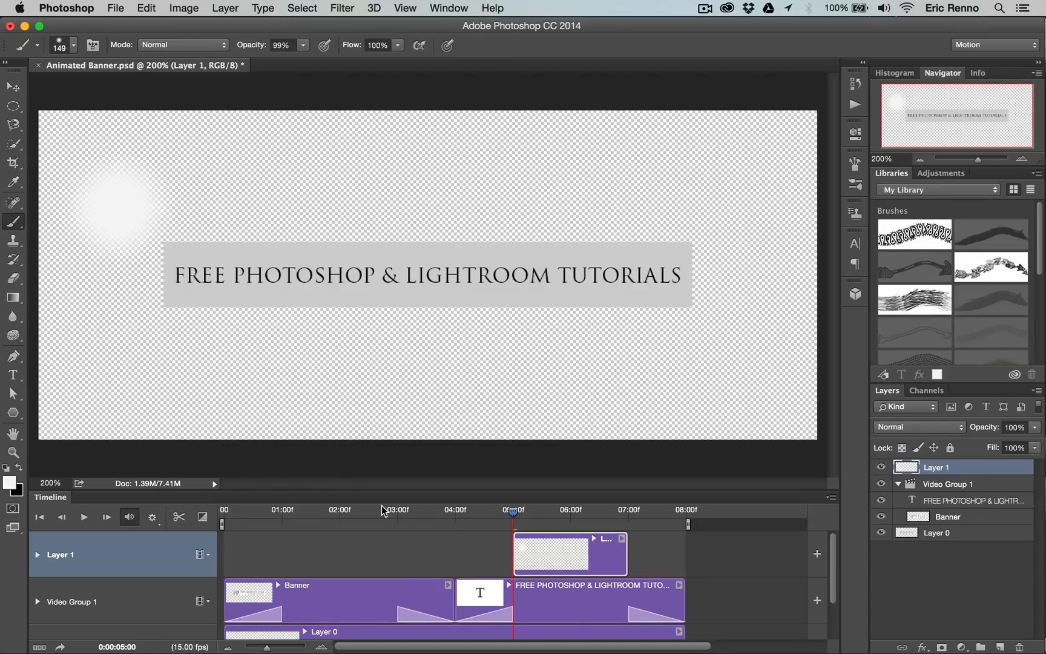
left_click_drag(513, 511, 524, 511)
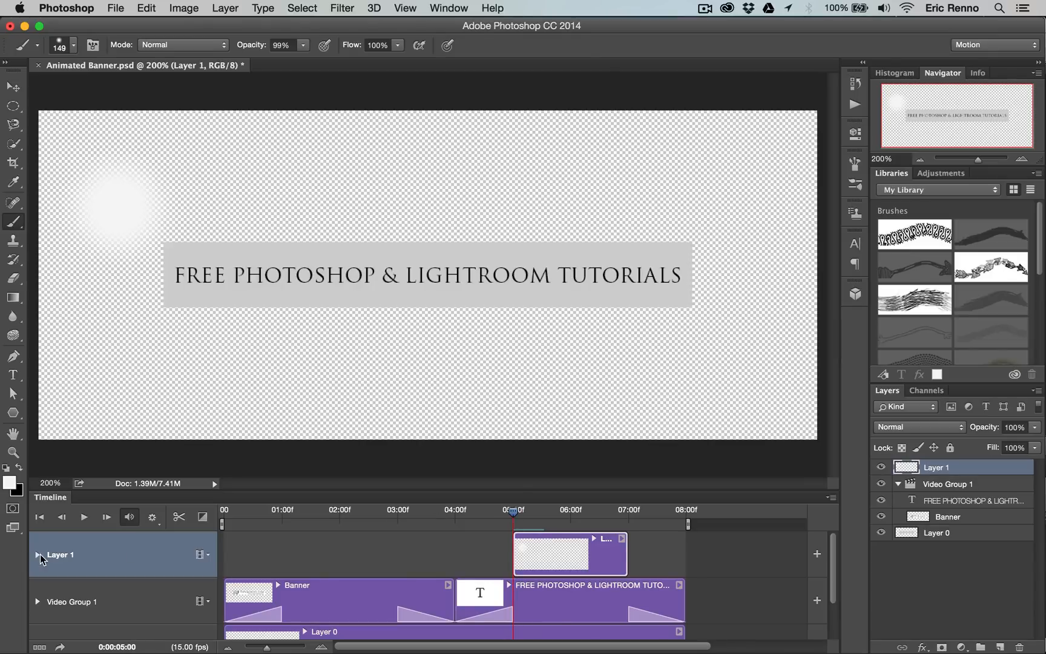
left_click(39, 555)
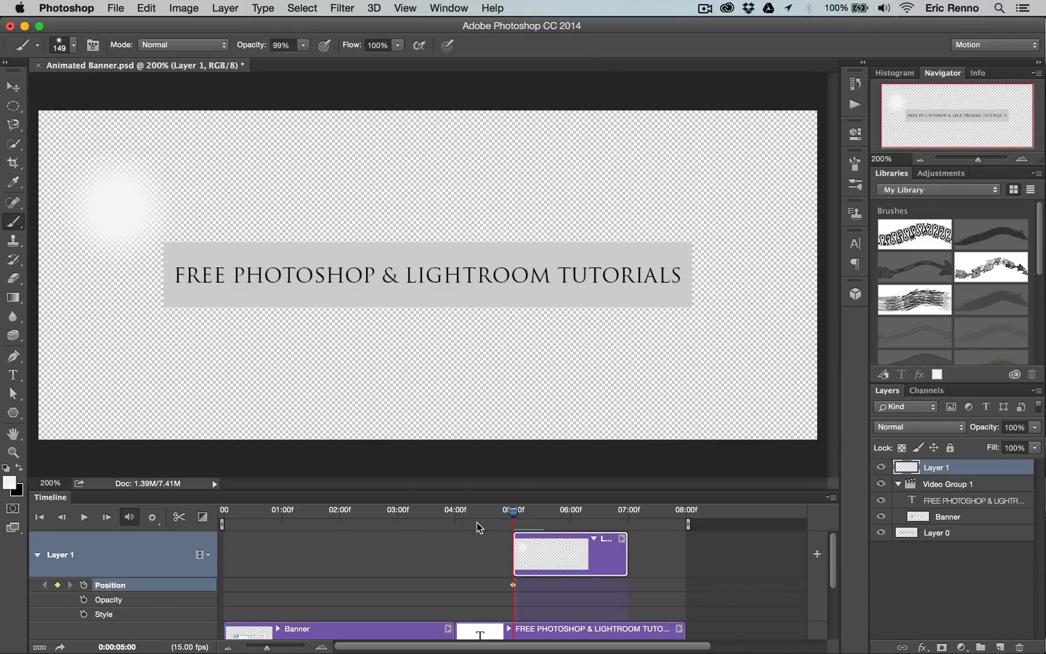
left_click_drag(514, 509, 624, 509)
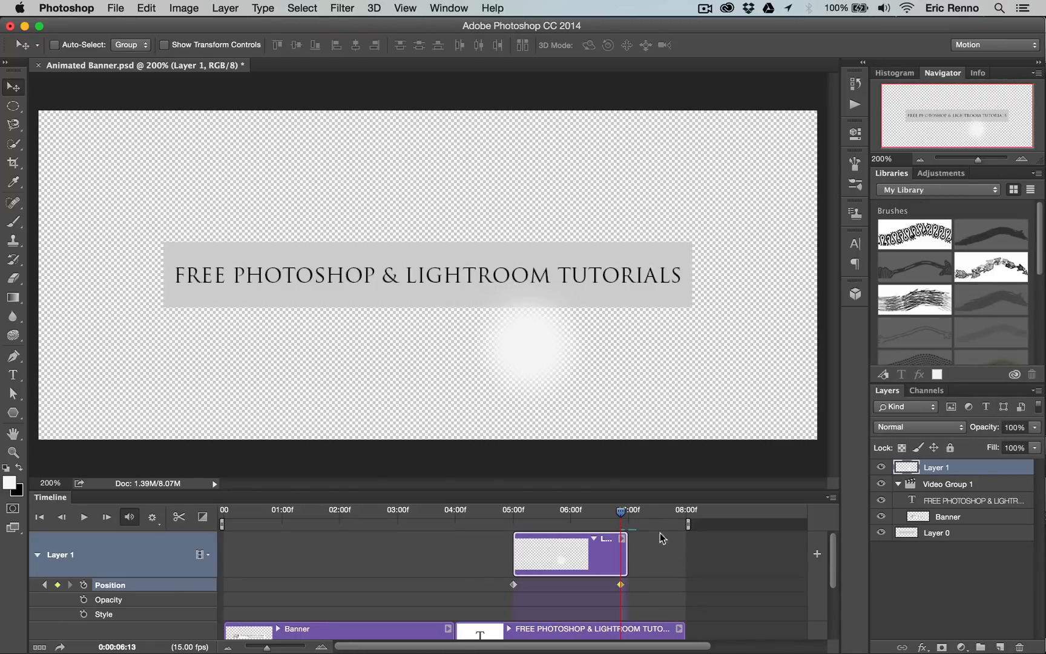
left_click_drag(662, 538, 710, 359)
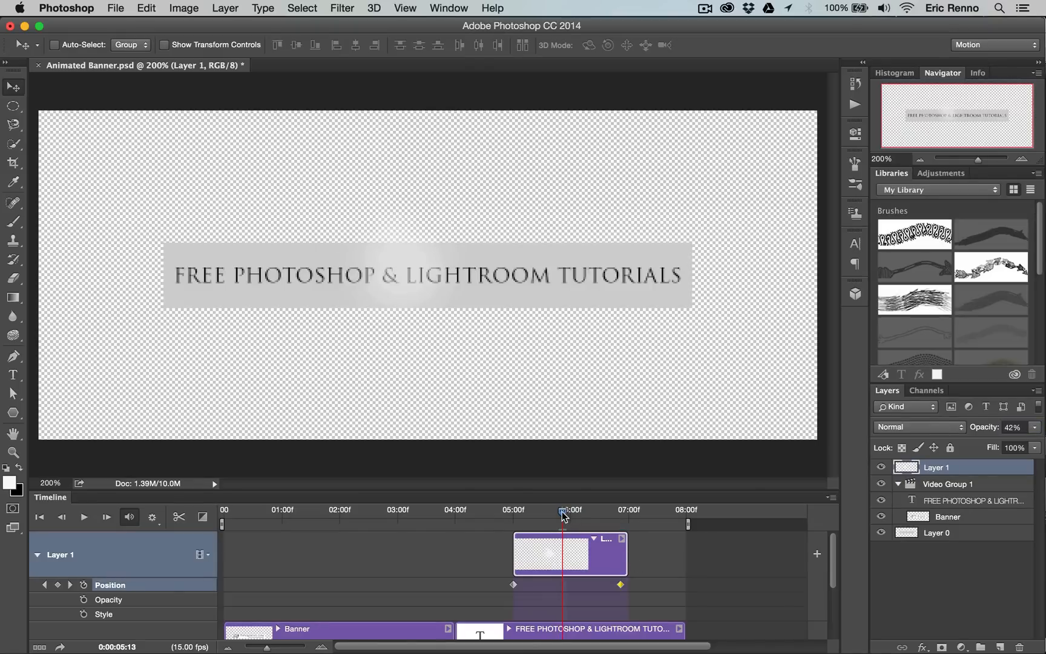
left_click_drag(563, 512, 529, 511)
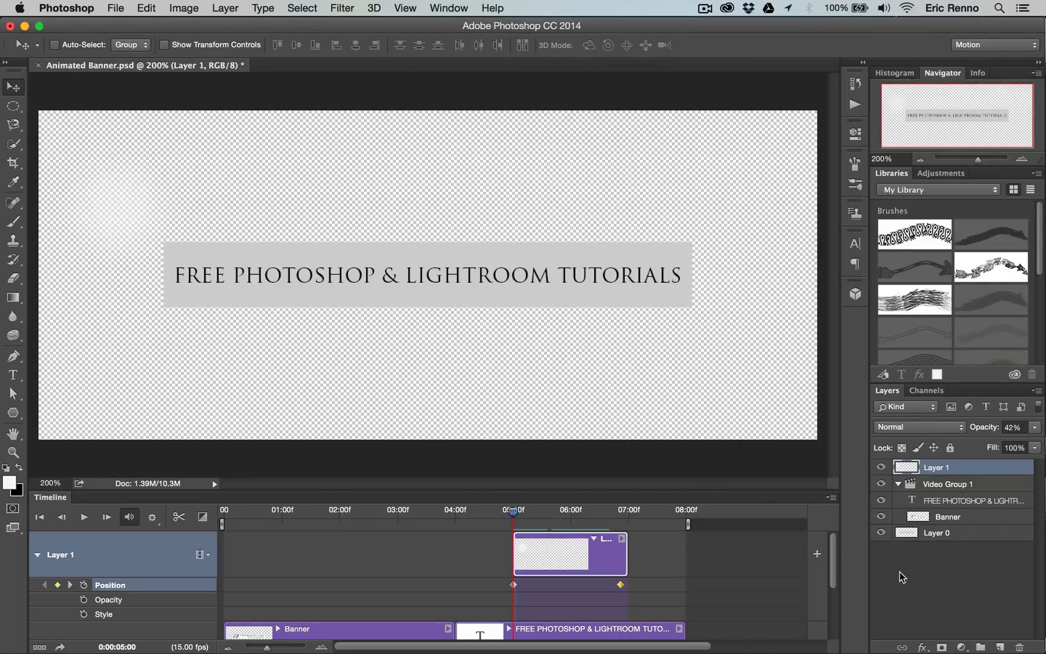
- Crop the canvas to the Banner layer's selection, then move the playhead to an earlier frame
right_click(938, 467)
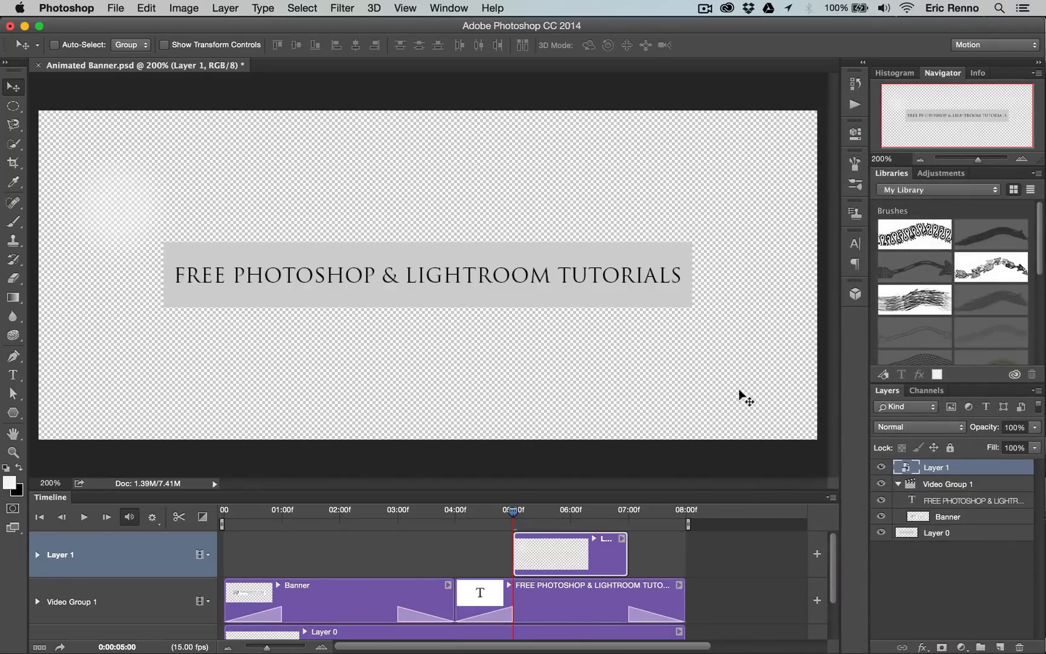
mouse_move(777, 437)
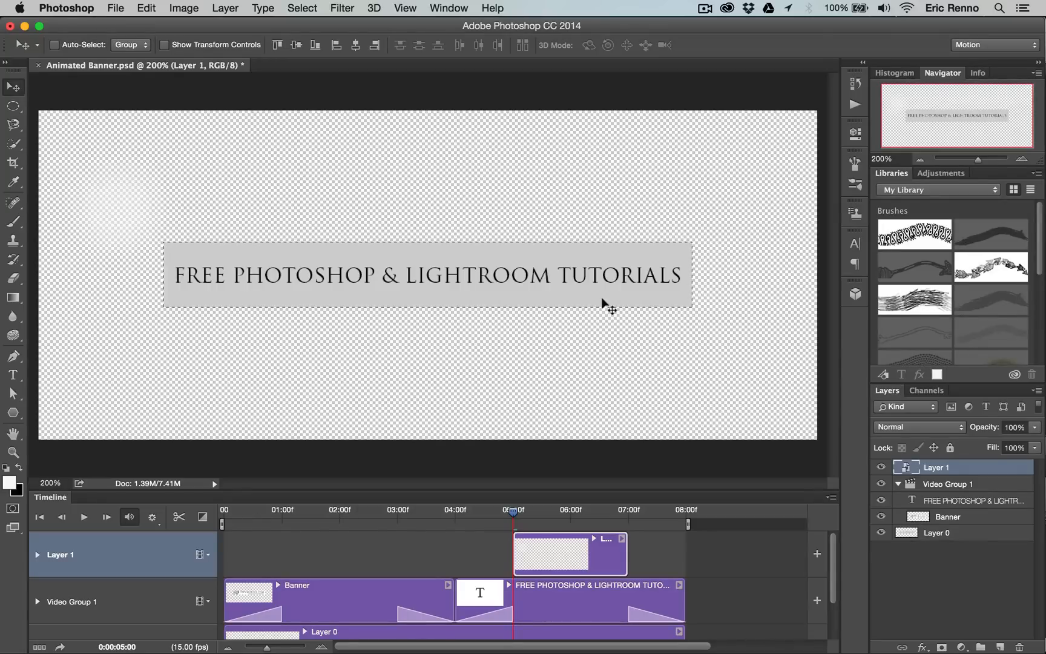
left_click(184, 8)
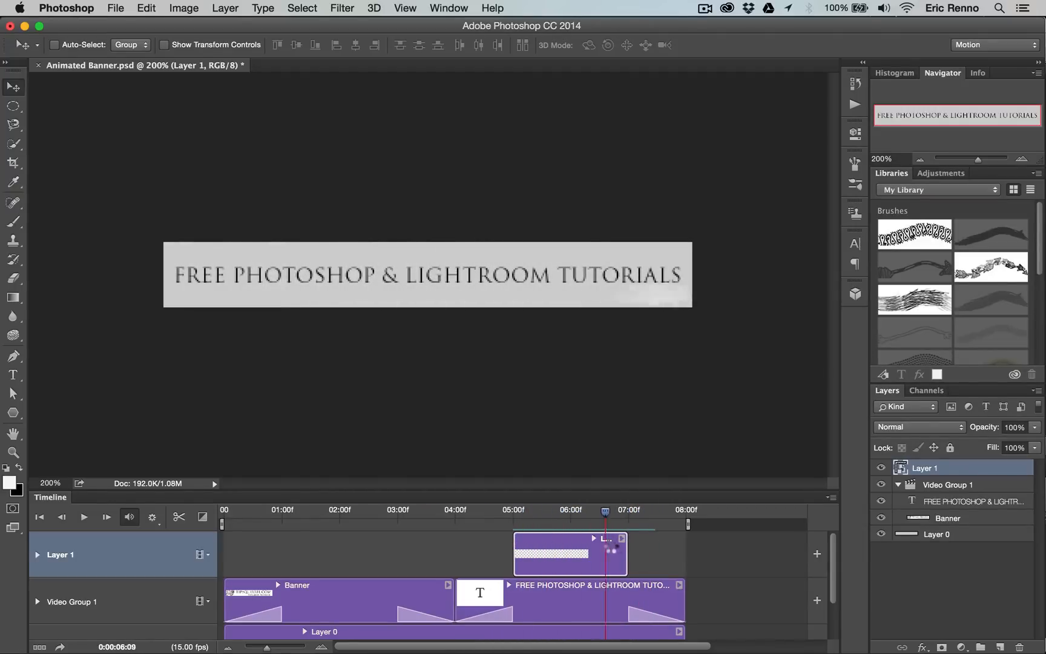
left_click(84, 517)
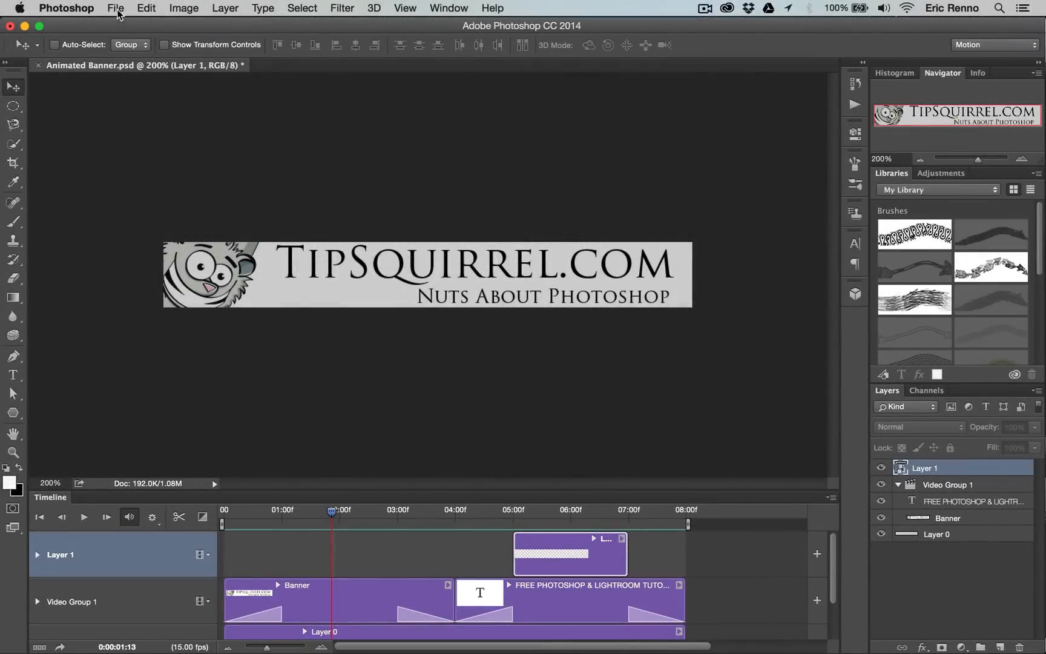
left_click(116, 8)
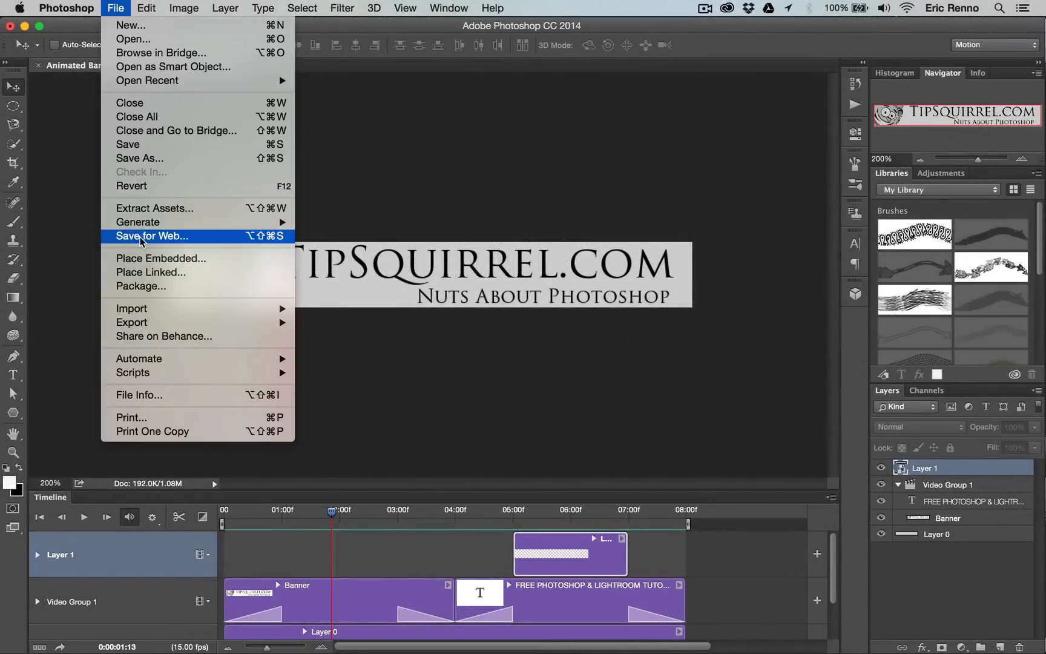
left_click(152, 236)
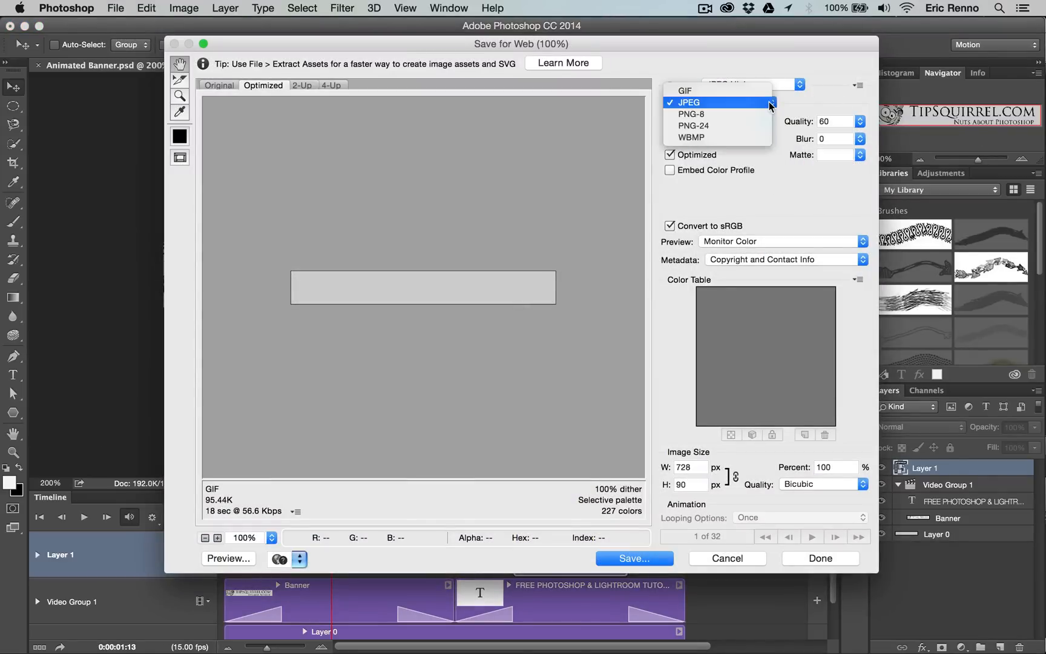
left_click(684, 90)
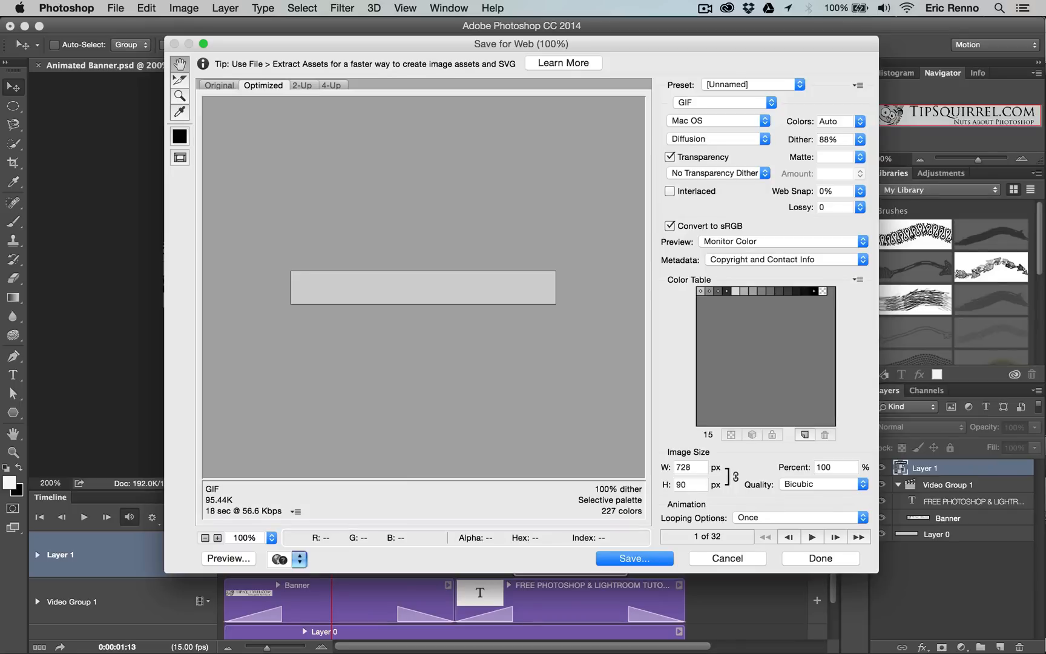
left_click(296, 511)
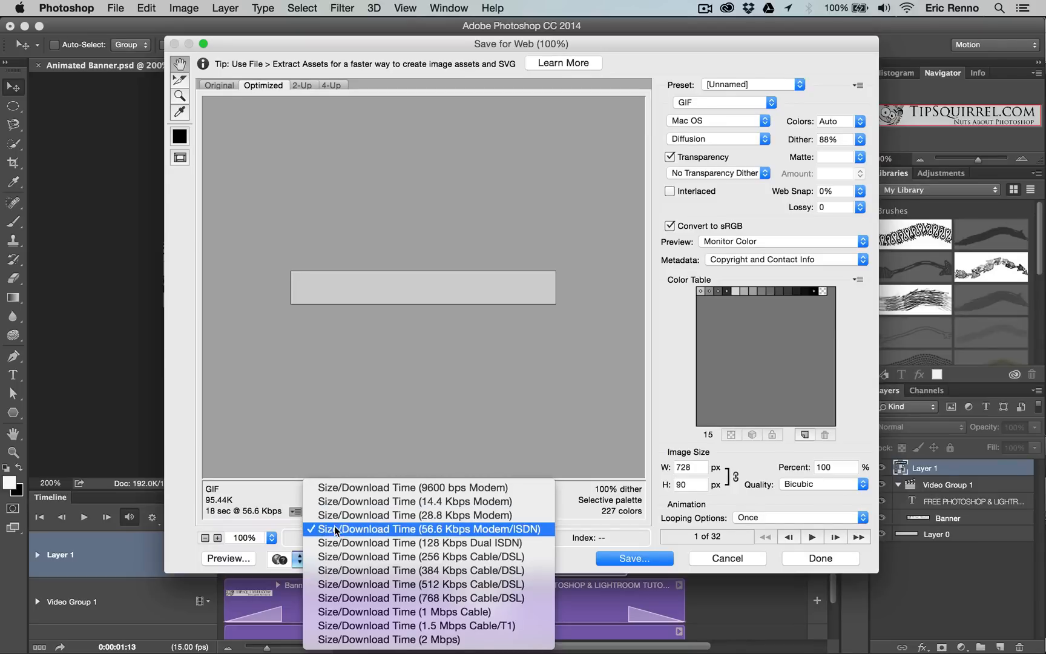
left_click(433, 530)
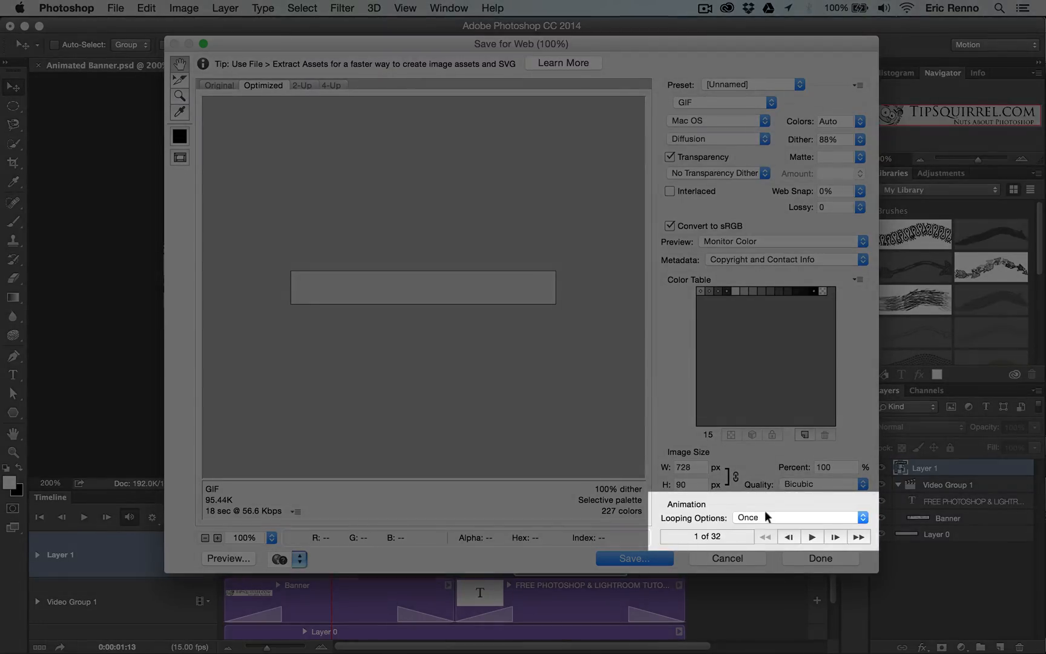
left_click(800, 518)
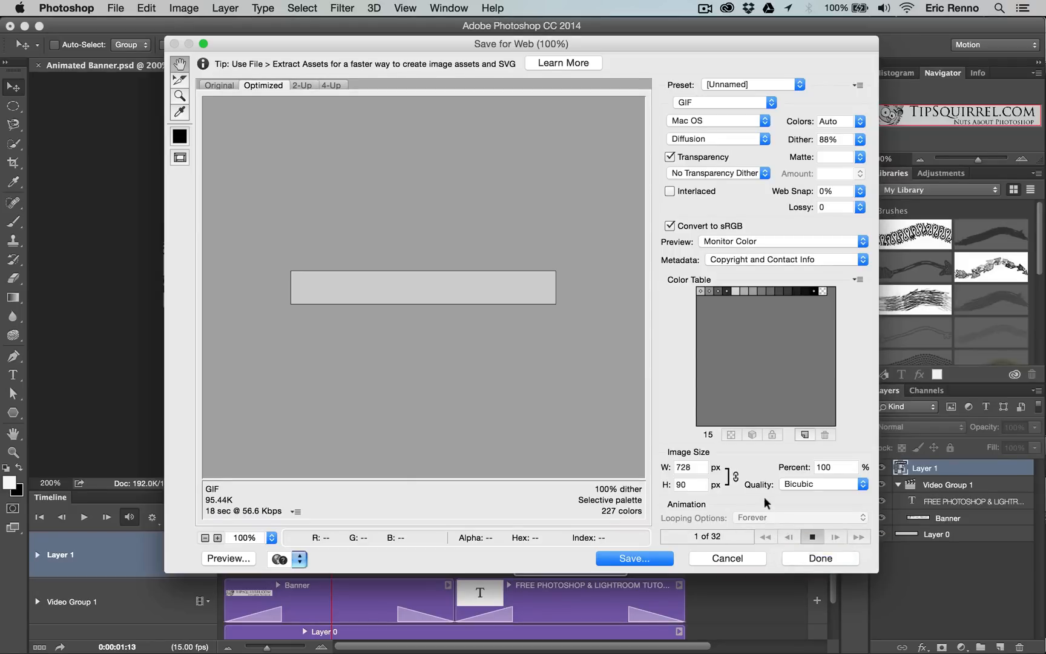
left_click(857, 537)
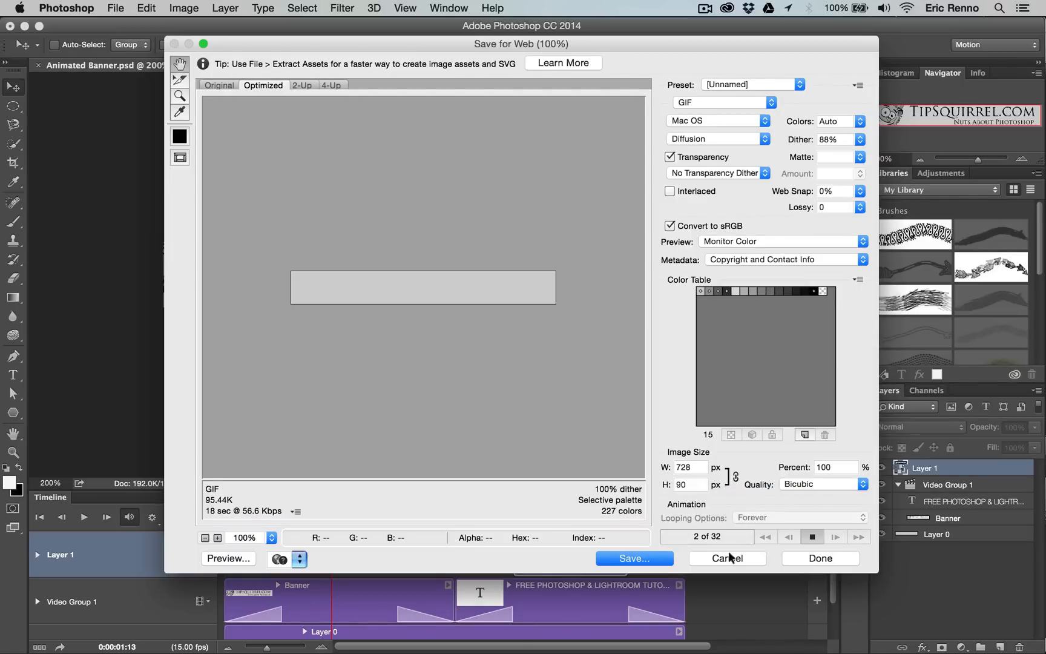
left_click(728, 559)
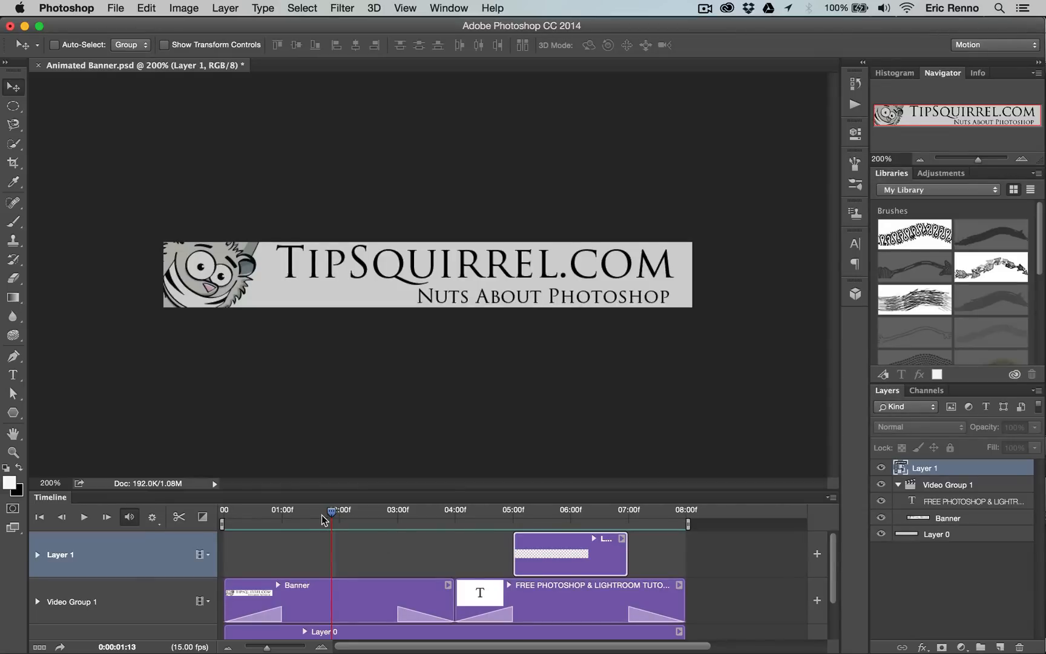
- Save for Web as a GIF Selective, 8 colours, named Animated-Banner.gif in the Banner folder
left_click_drag(328, 511, 270, 510)
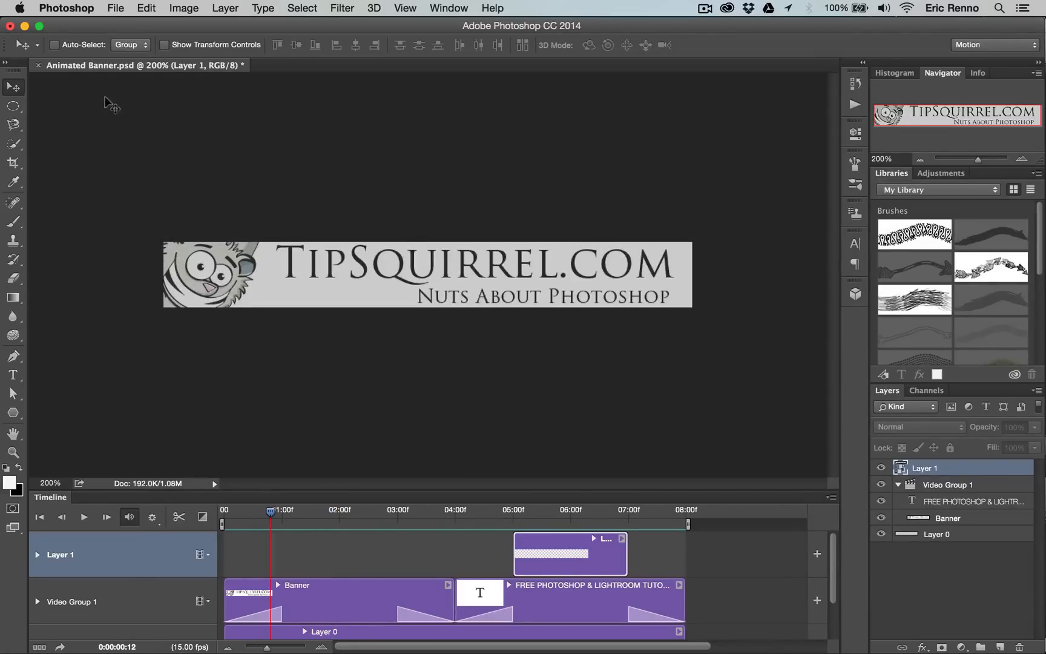
left_click(115, 7)
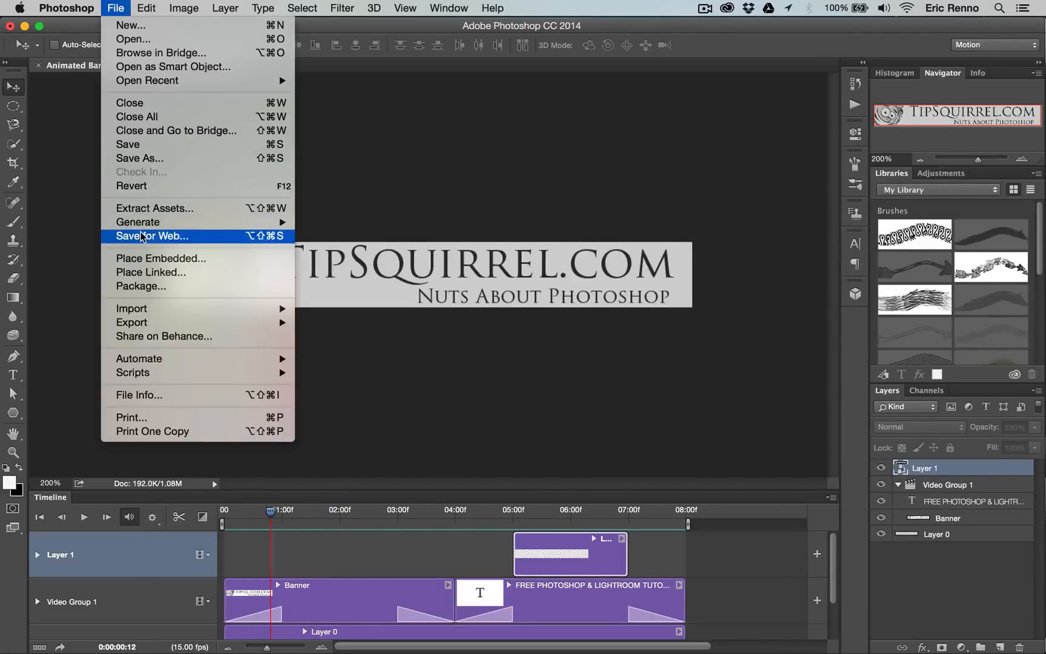
left_click(152, 236)
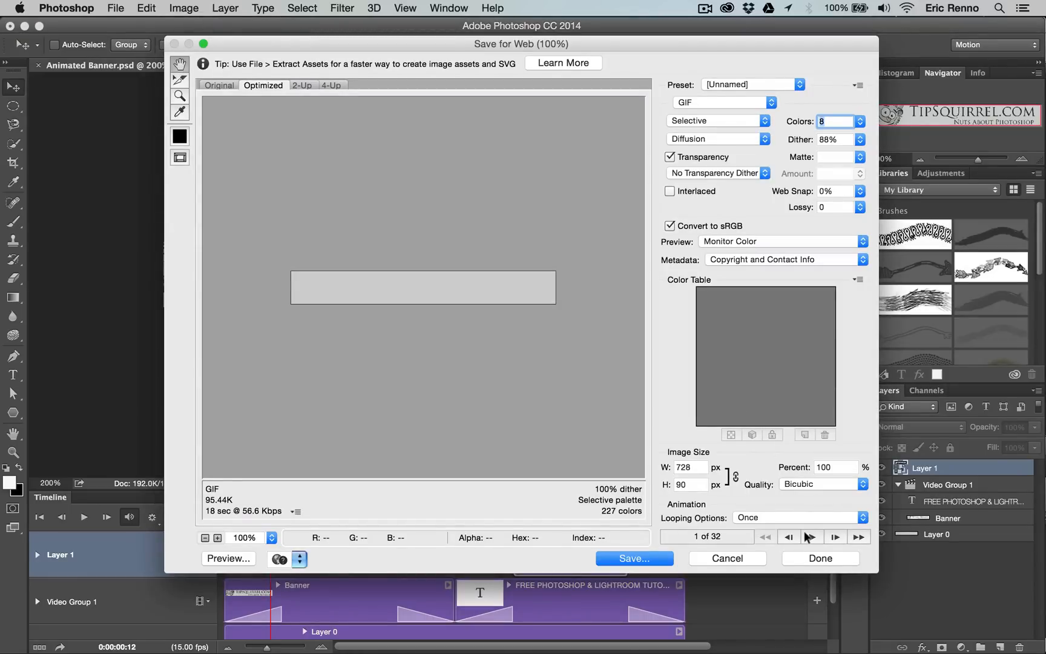
mouse_move(811, 536)
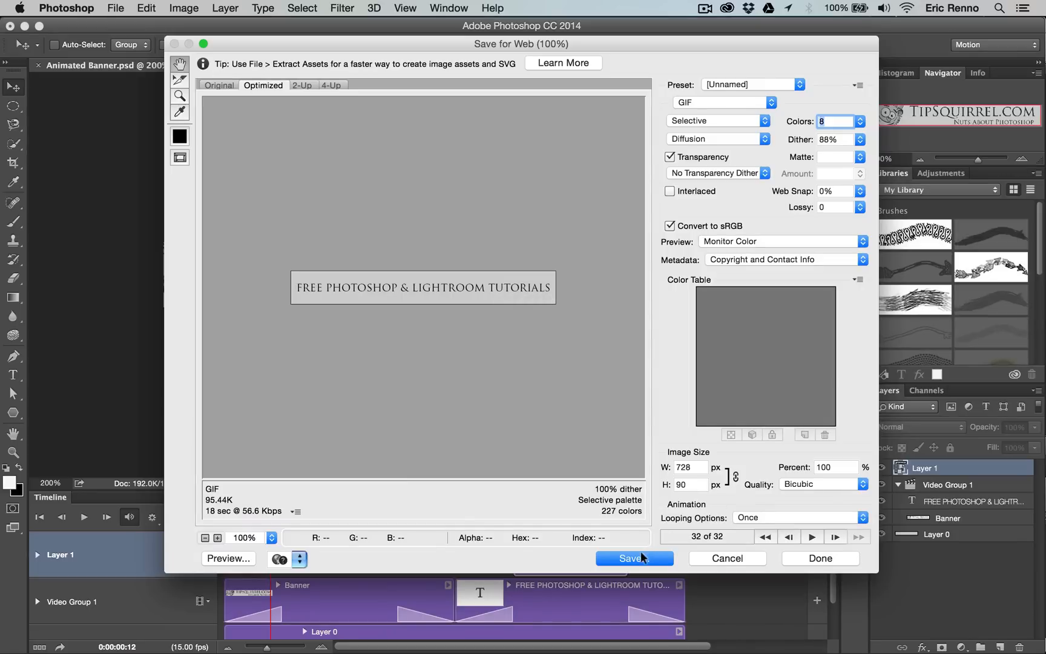
left_click(634, 558)
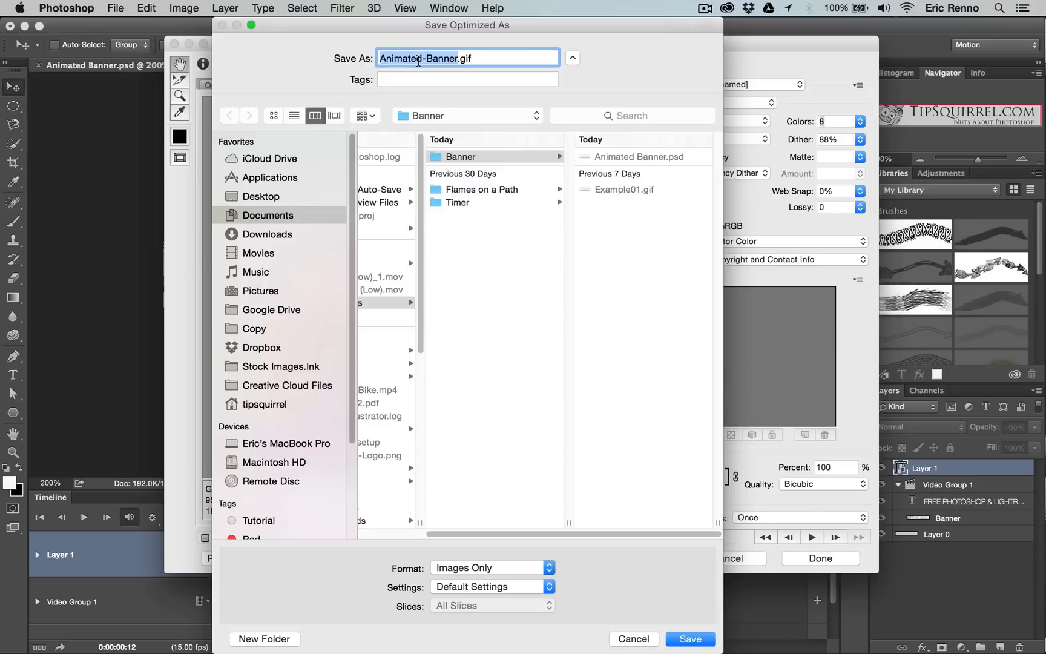
mouse_move(594, 292)
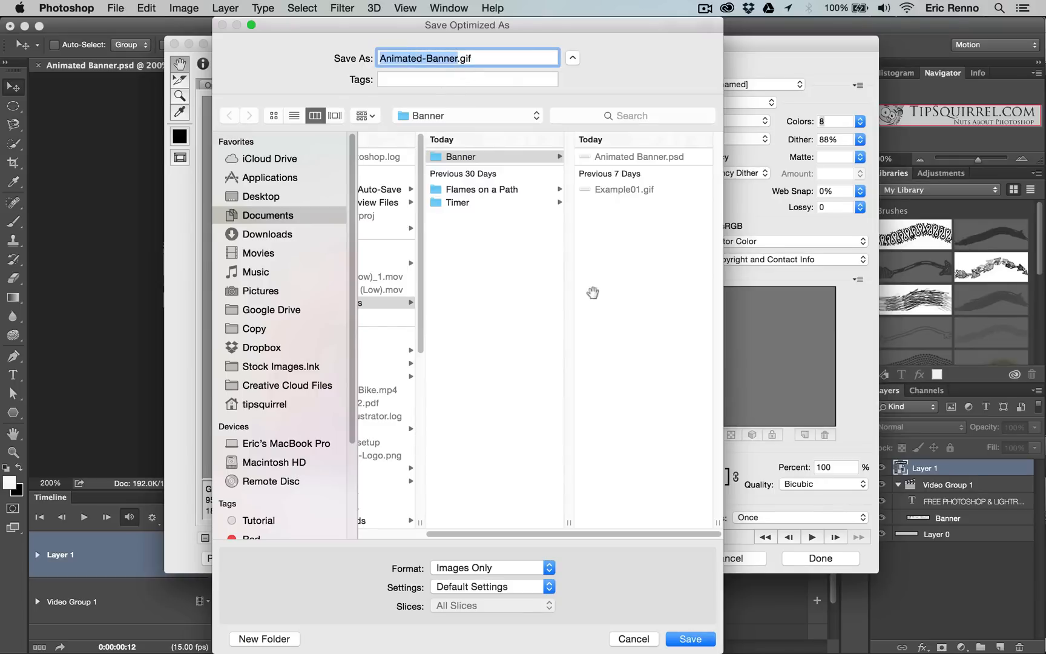
mouse_move(691, 634)
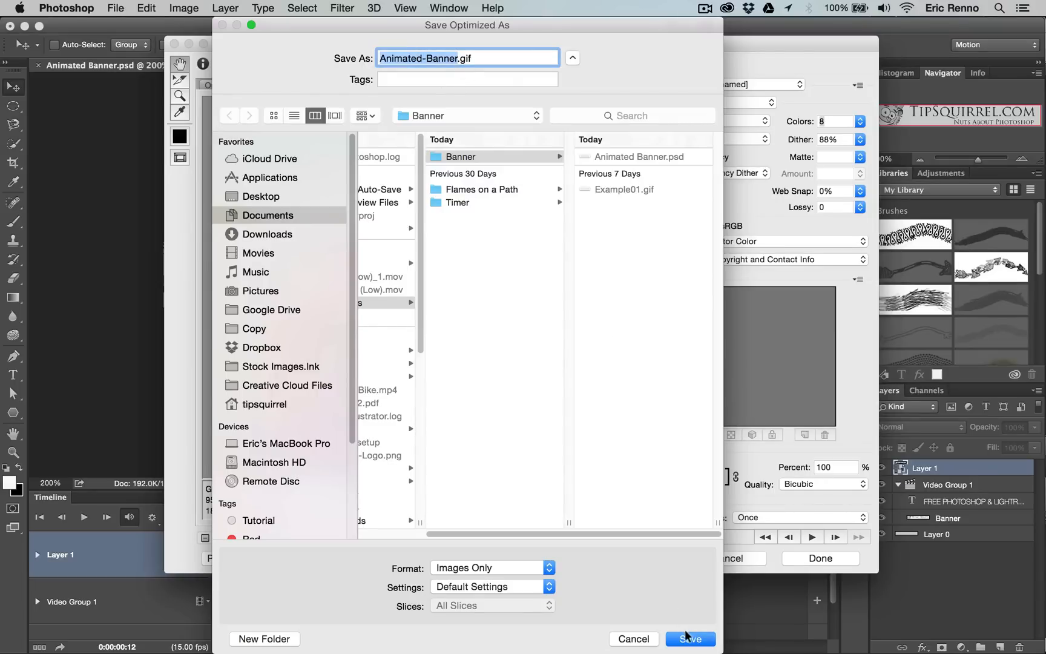
left_click(691, 639)
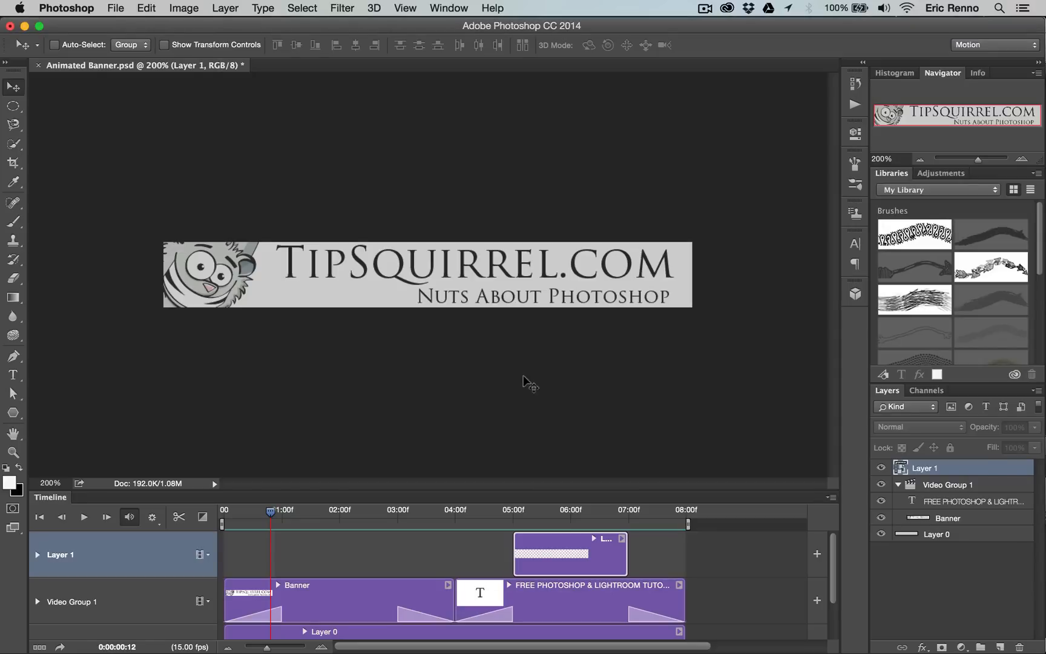